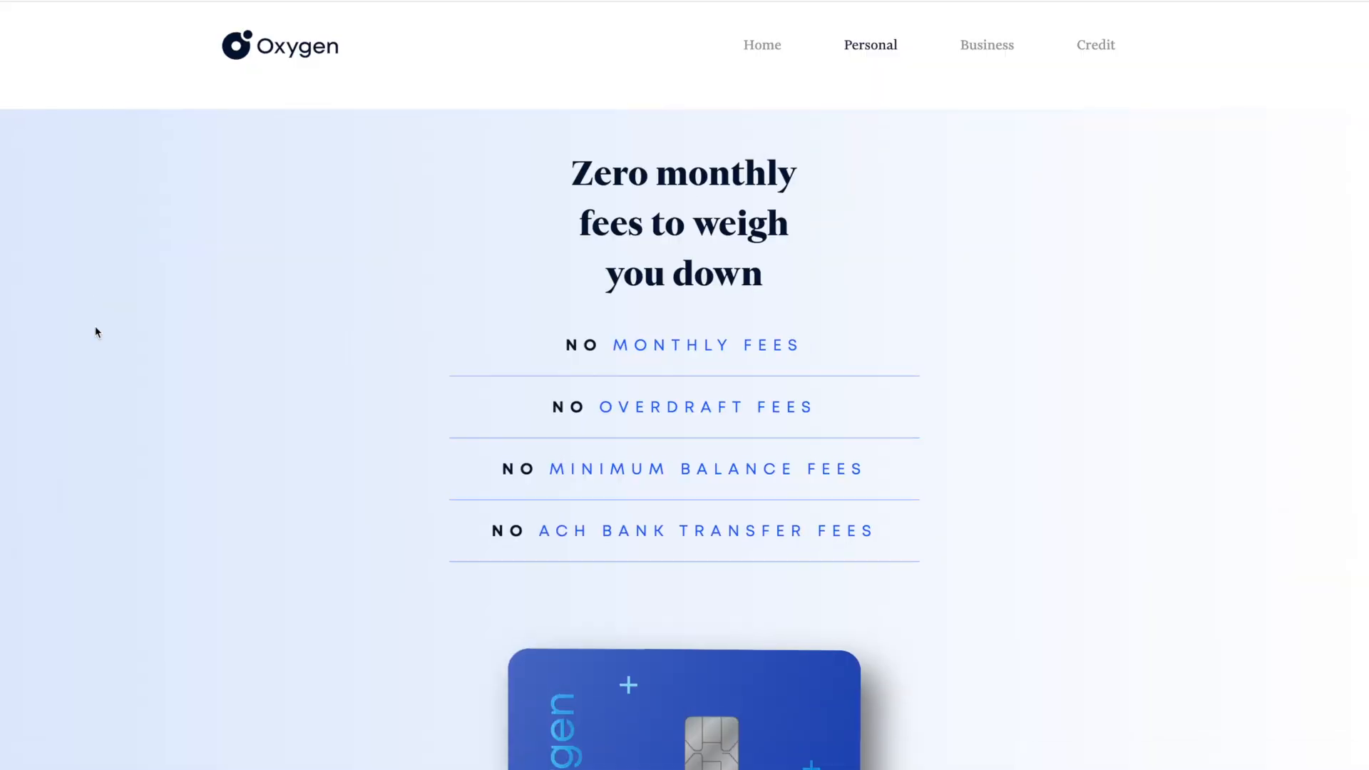
- Scroll the Oxygen Personal page down past the fee list and debit card to 'Immediate credit'
{"action": "scroll", "scroll_direction": "down", "scroll_amount": 3}
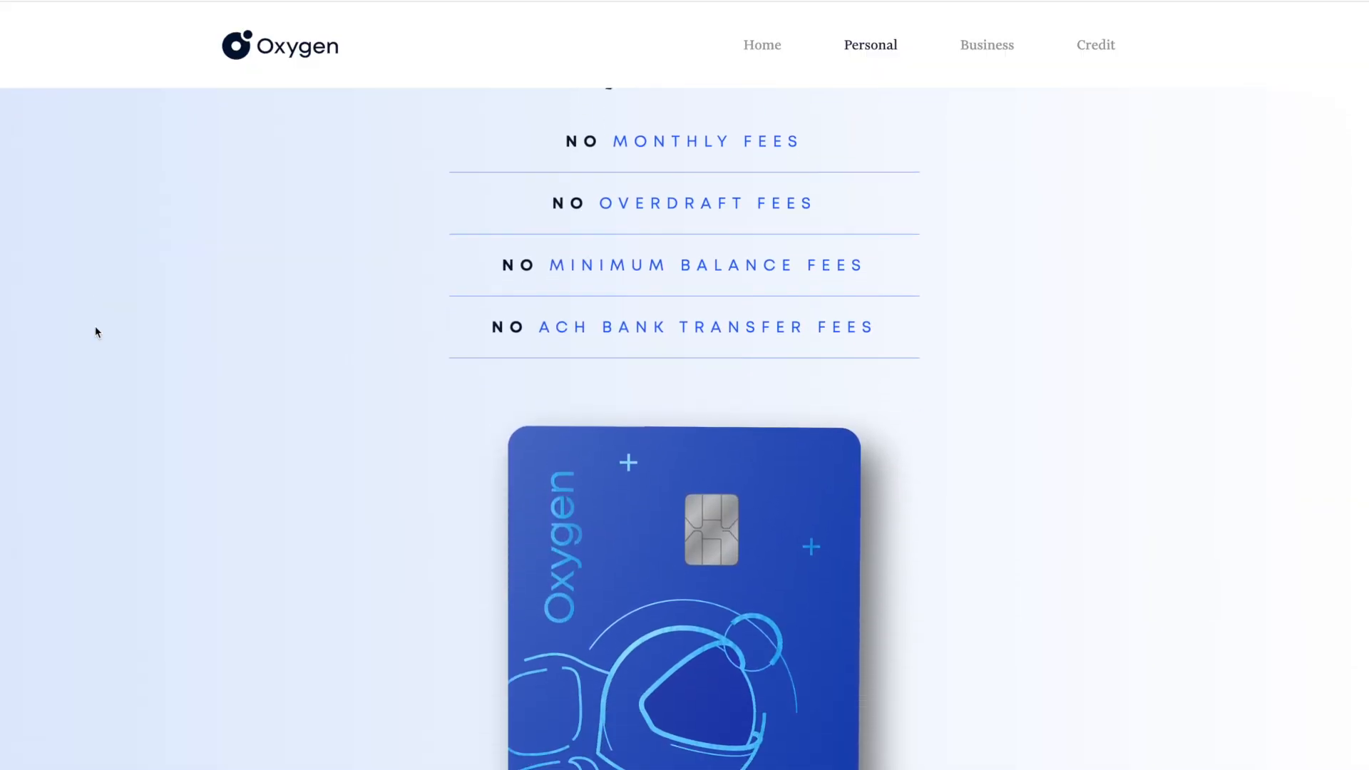
{"action": "scroll", "scroll_direction": "down", "scroll_amount": 3}
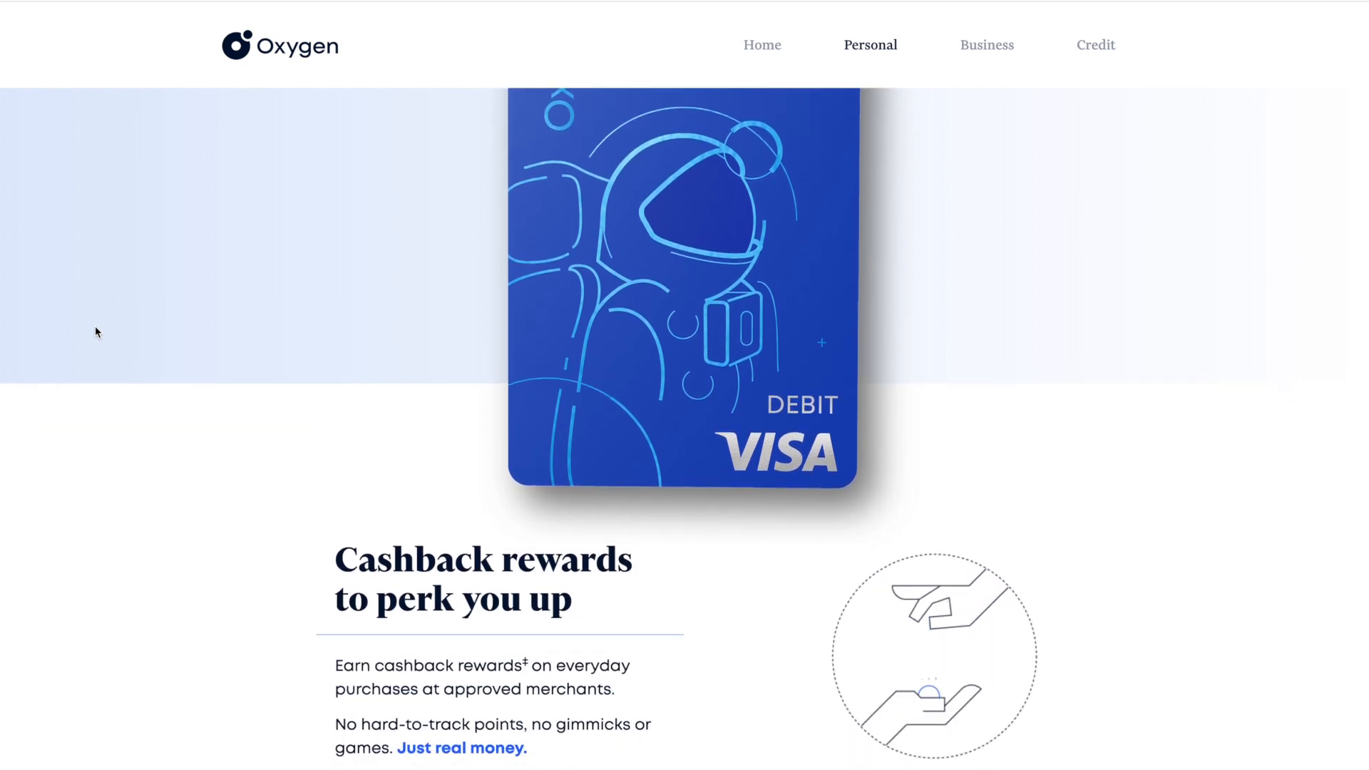
{"action": "scroll", "scroll_direction": "down", "scroll_amount": 3}
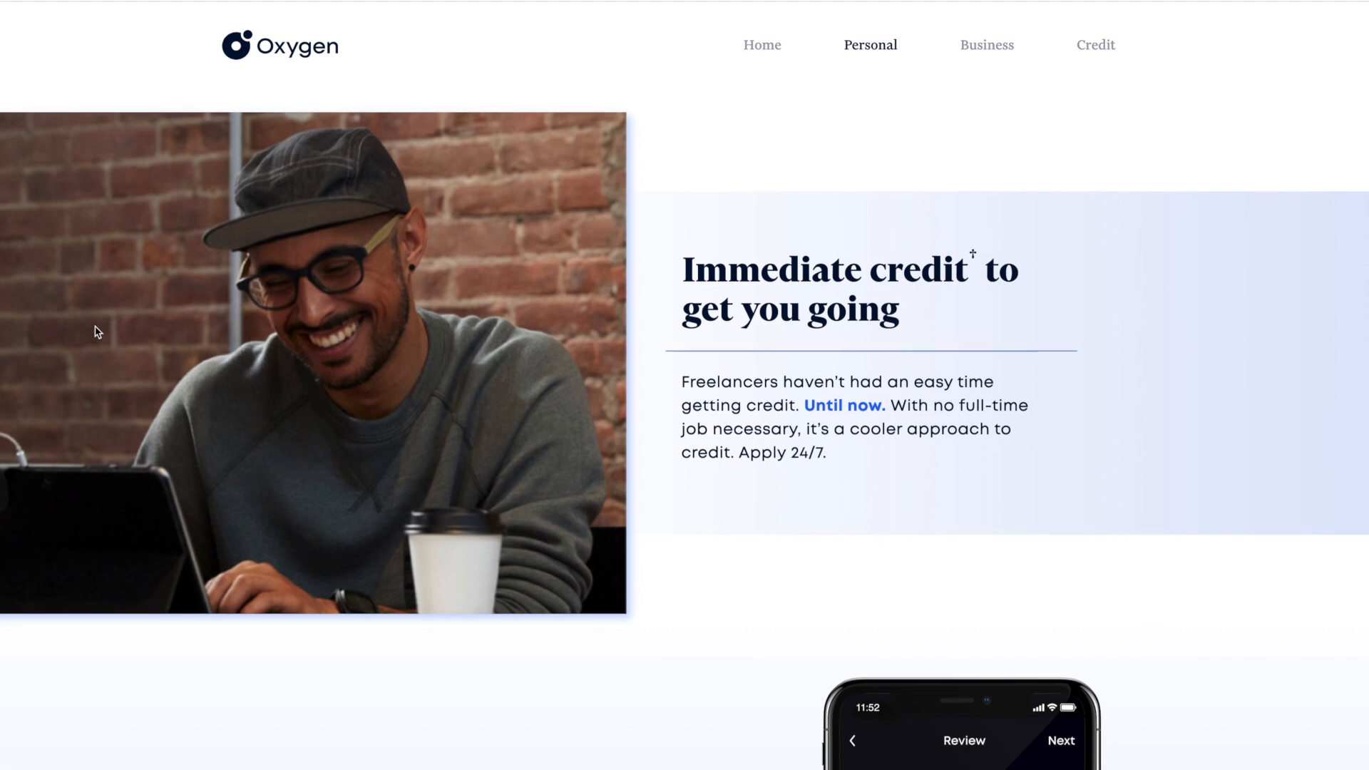
{"action": "scroll", "scroll_direction": "down", "scroll_amount": 3}
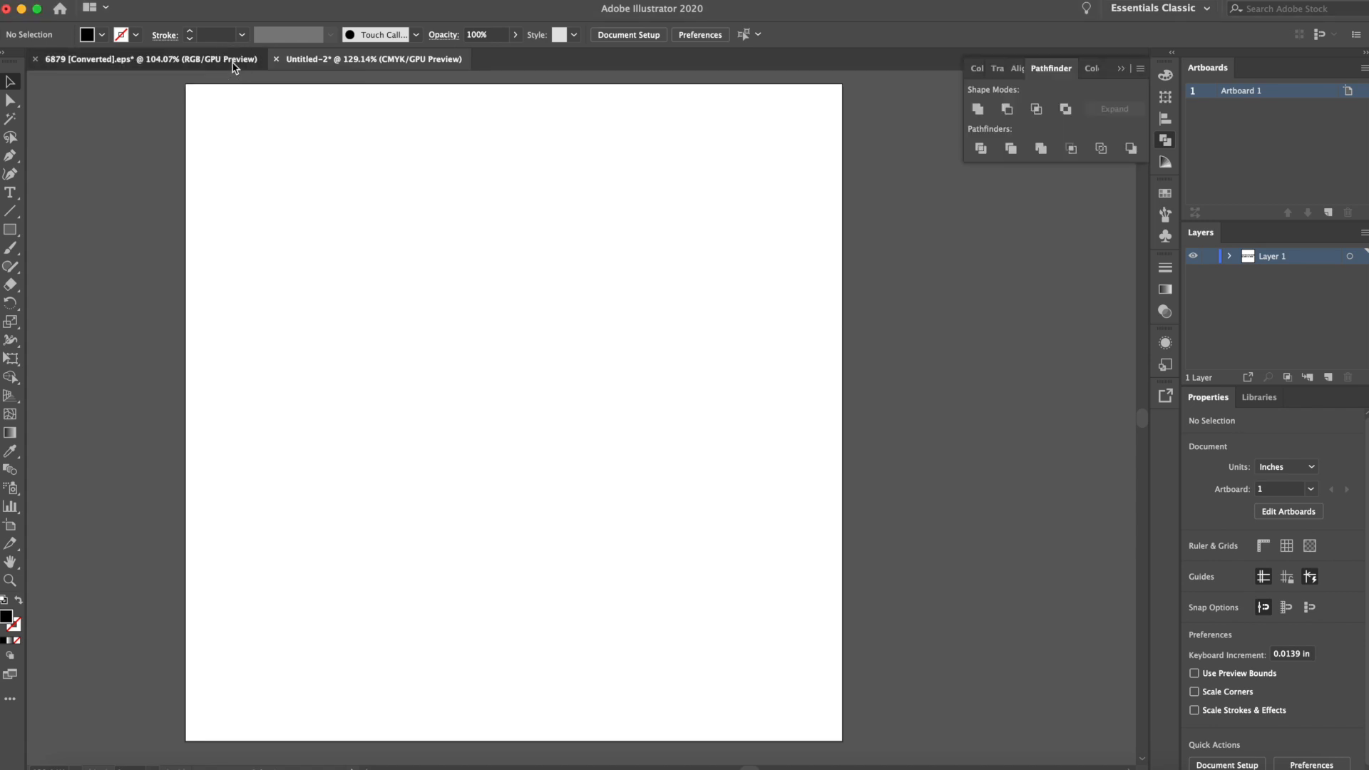
- Bring the camera group from the EPS file into Untitled-2 and deselect it
{"action": "left_click", "coordinate": [437, 366]}
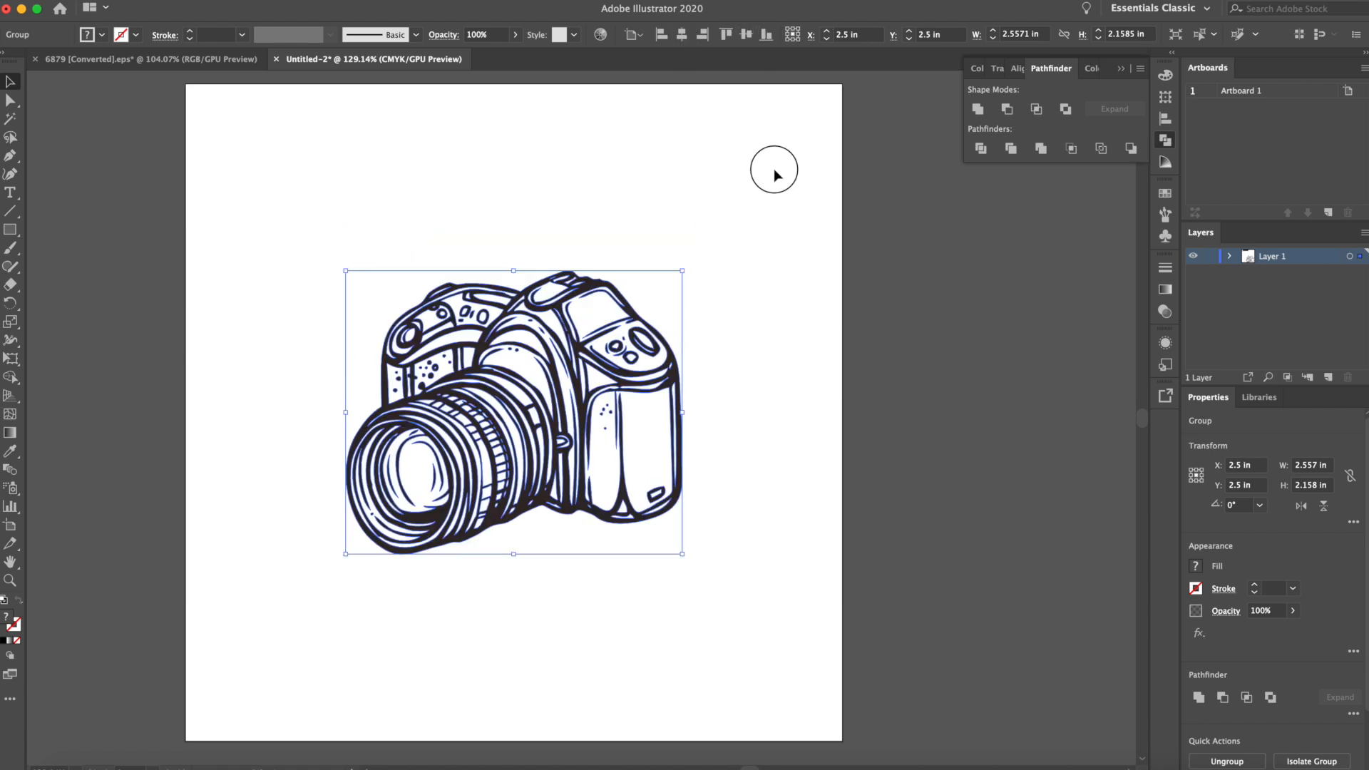
{"action": "left_click", "coordinate": [740, 164]}
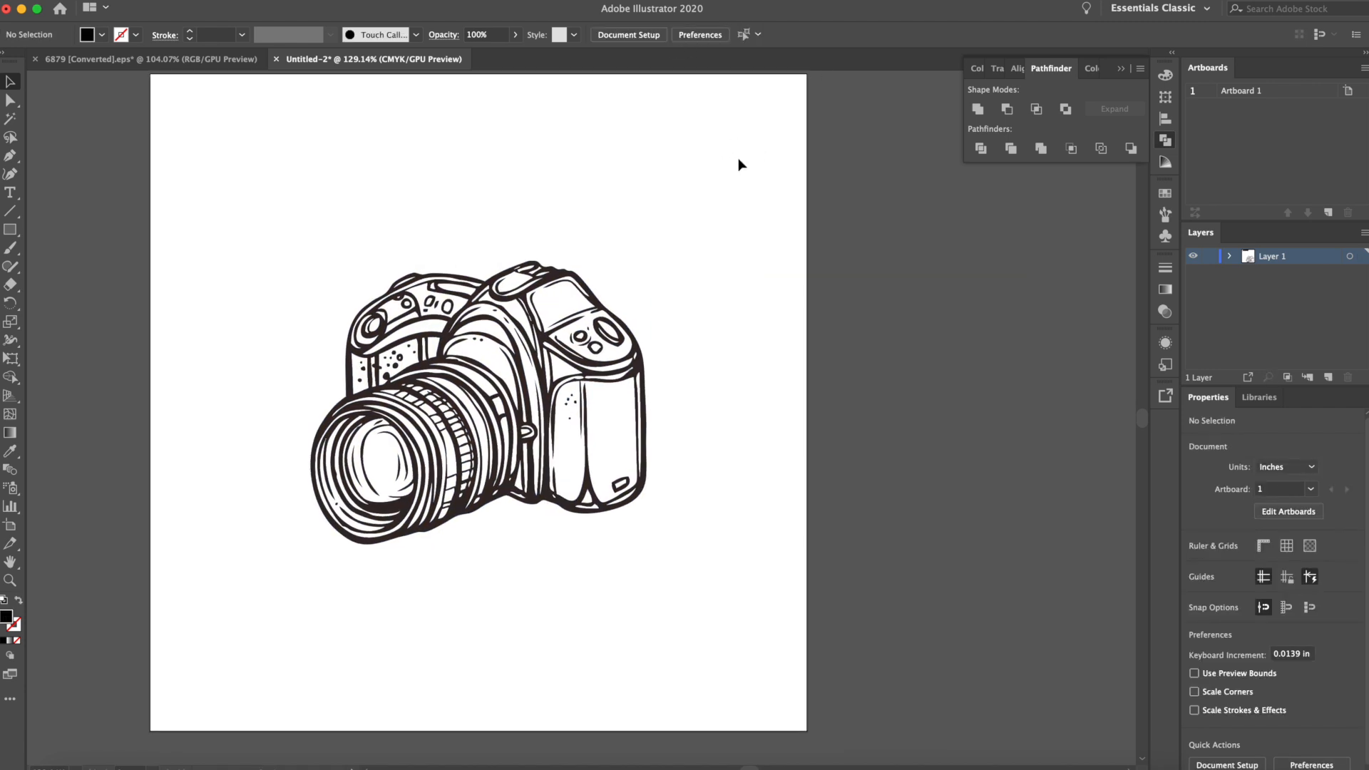
{"action": "left_click", "coordinate": [581, 371]}
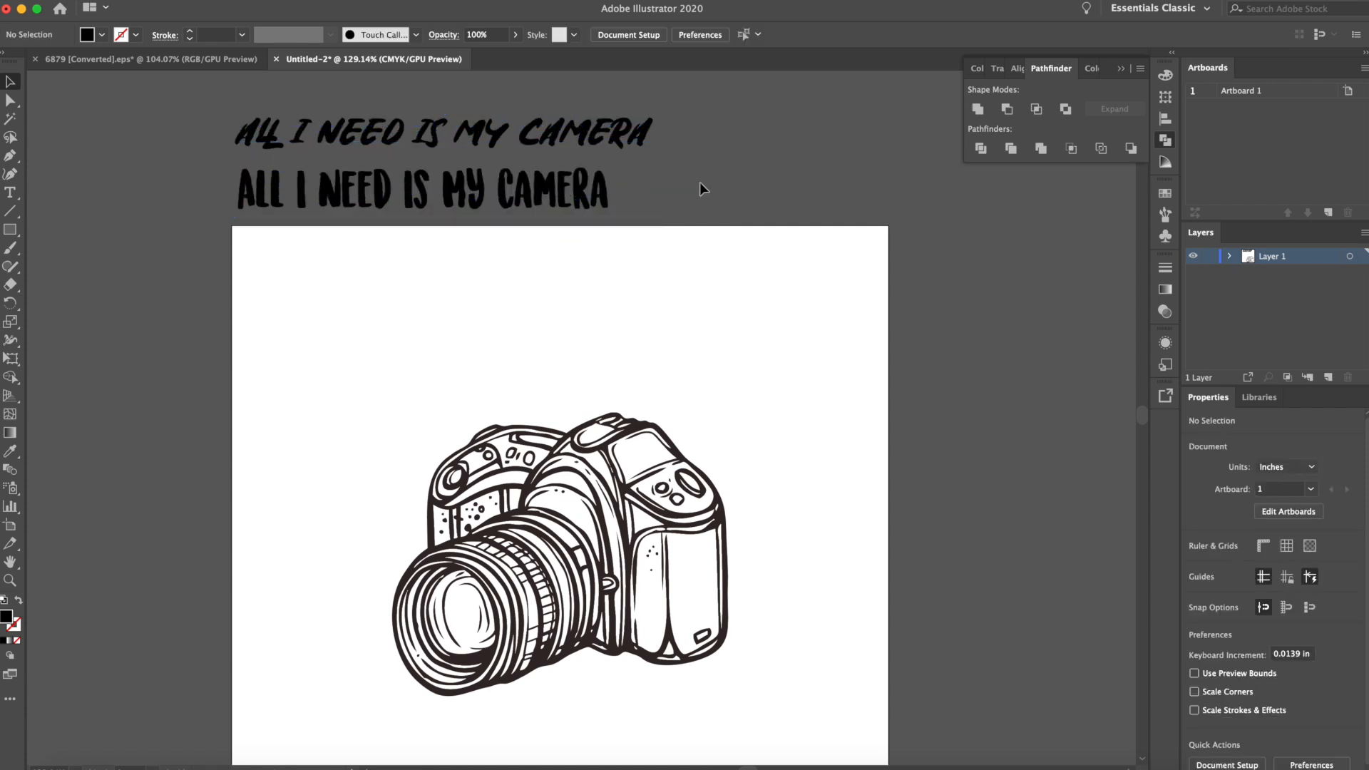
{"action": "left_click", "coordinate": [422, 190]}
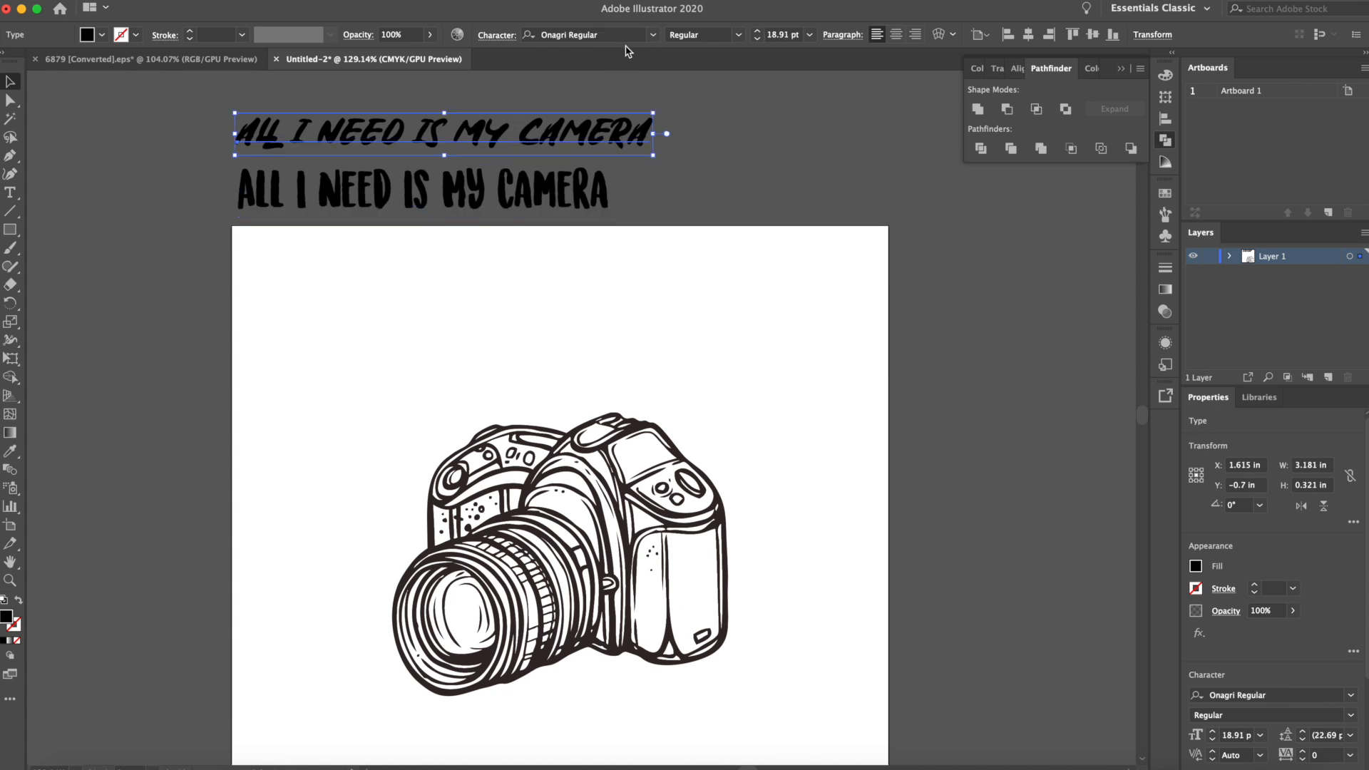
{"action": "mouse_move", "coordinate": [715, 152]}
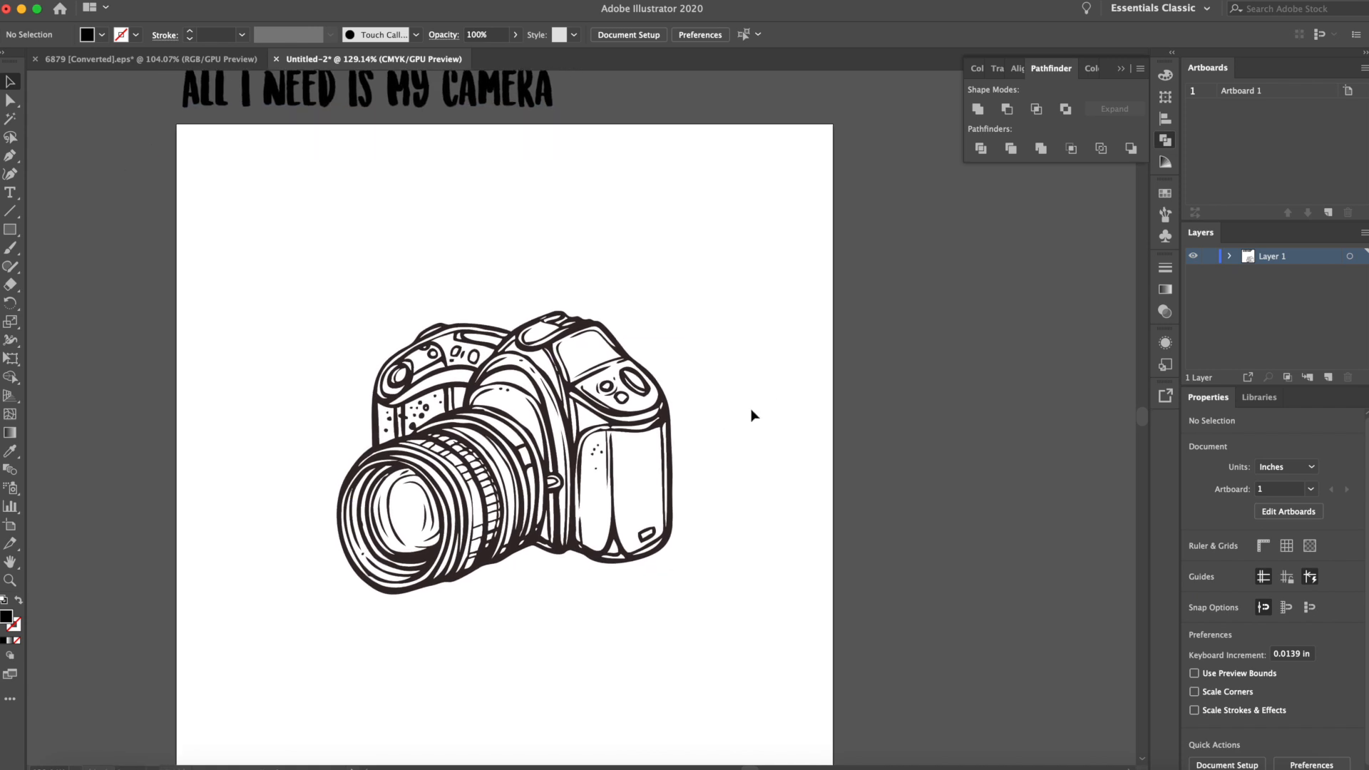
- Draw a circle with the Ellipse tool around the camera and centre it at 2.5 in
{"action": "left_click", "coordinate": [13, 228]}
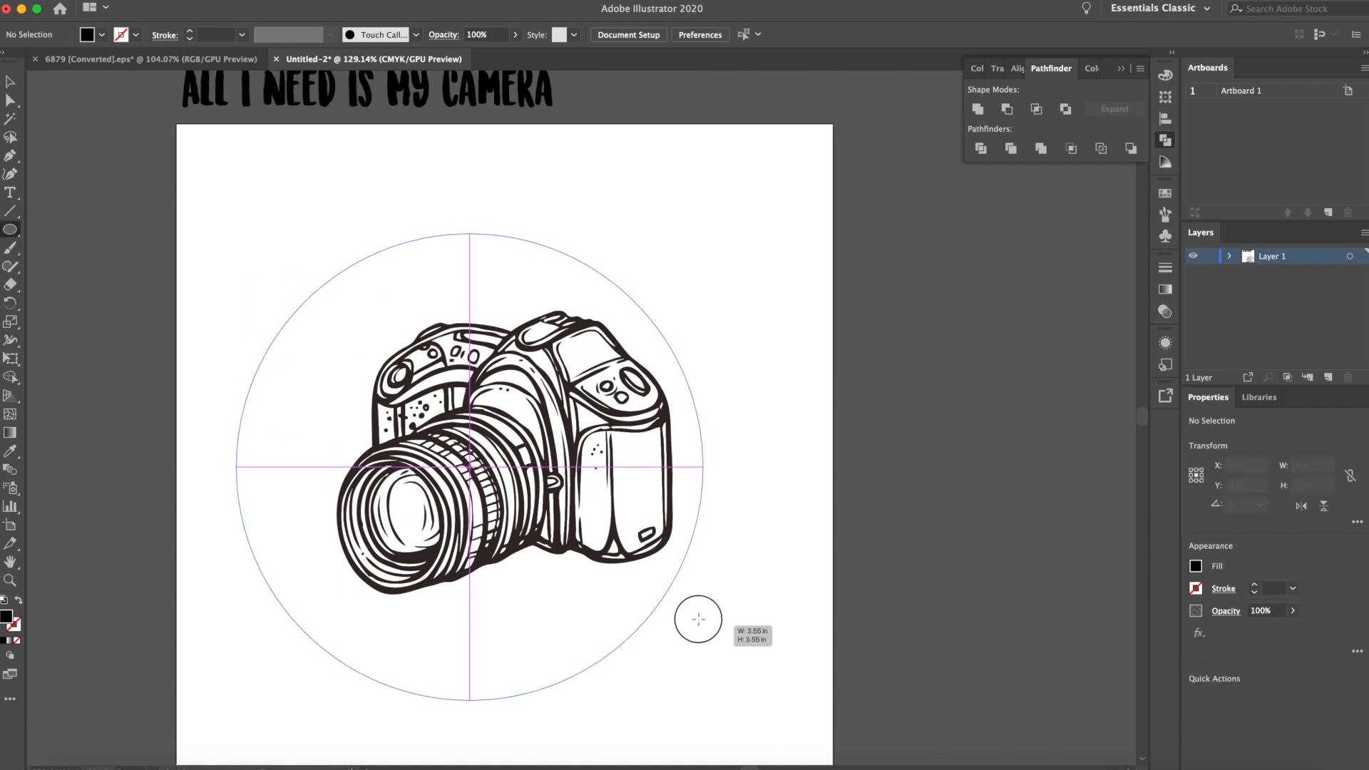
{"action": "left_click_drag", "start_coordinate": [699, 620], "coordinate": [692, 597]}
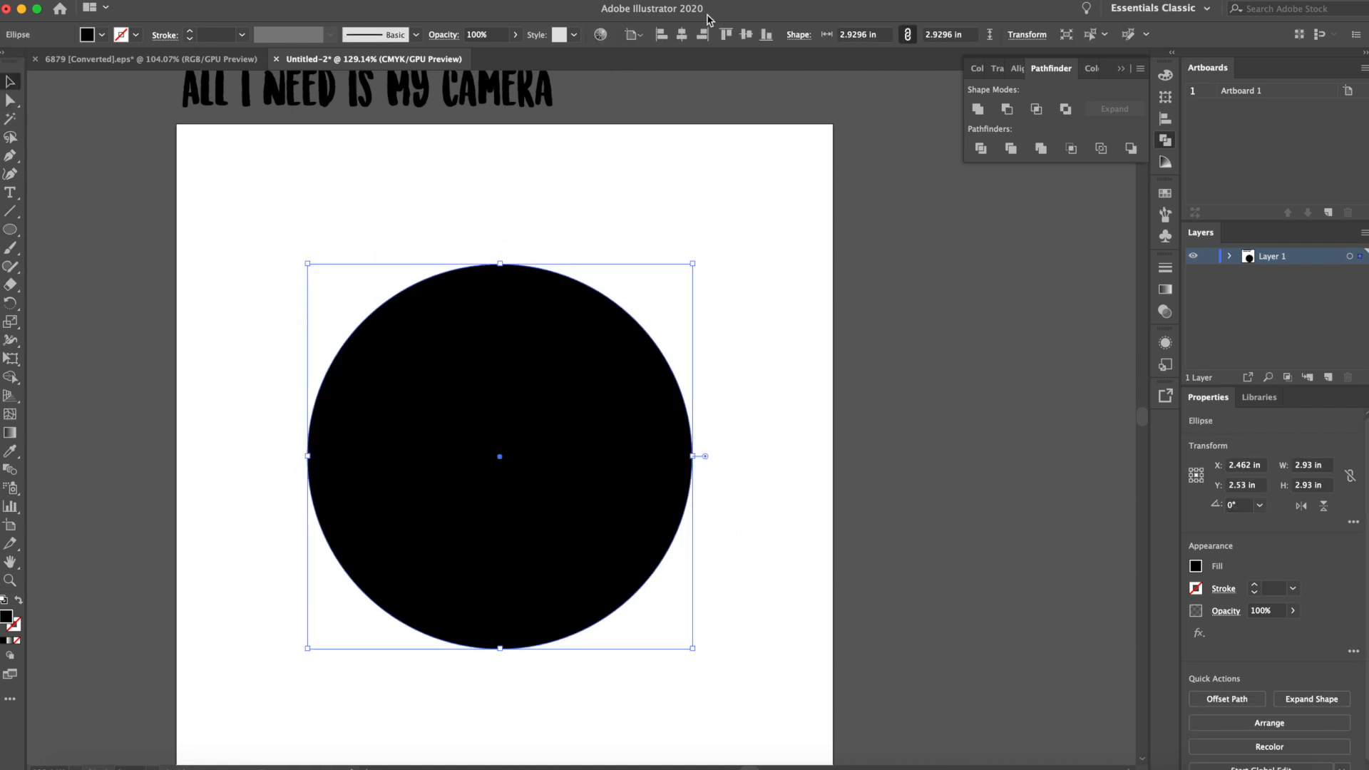
{"action": "left_click_drag", "start_coordinate": [499, 457], "coordinate": [504, 452]}
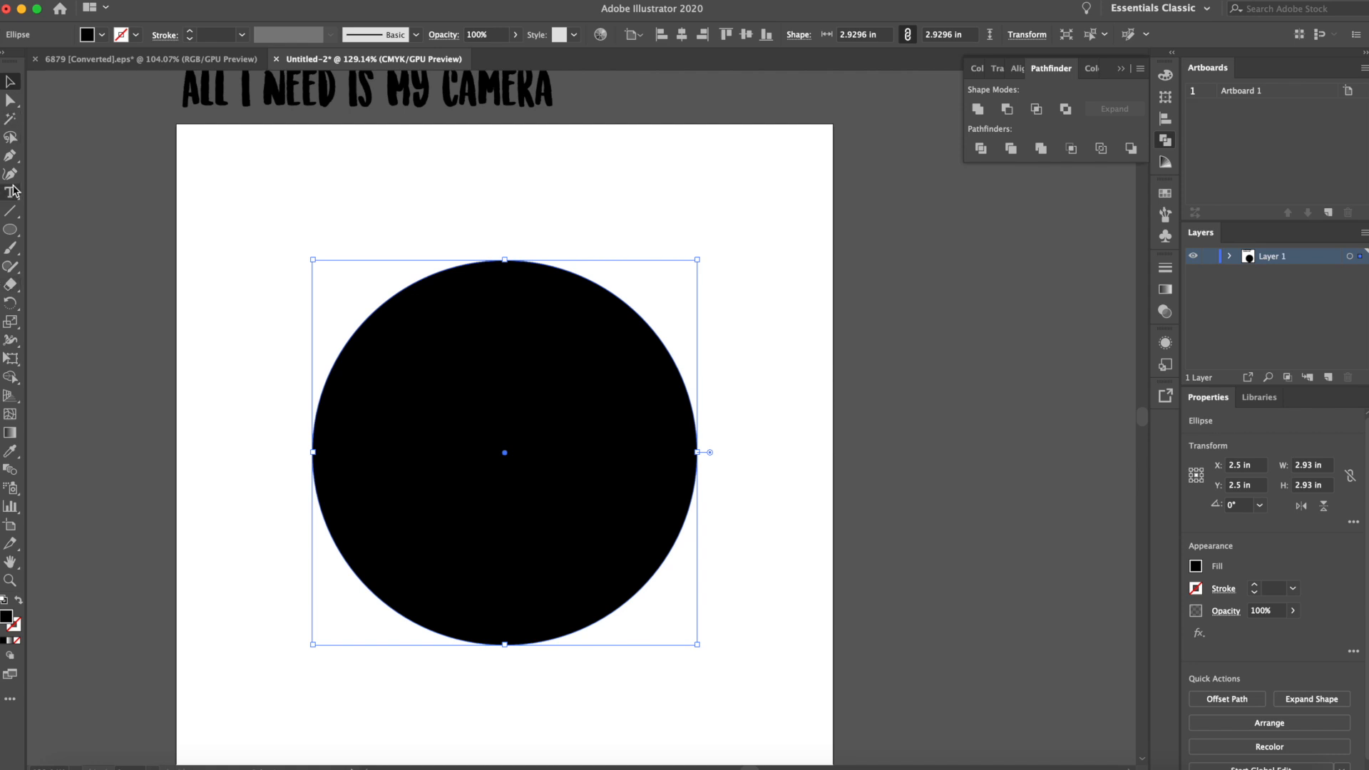
{"action": "left_click", "coordinate": [13, 190]}
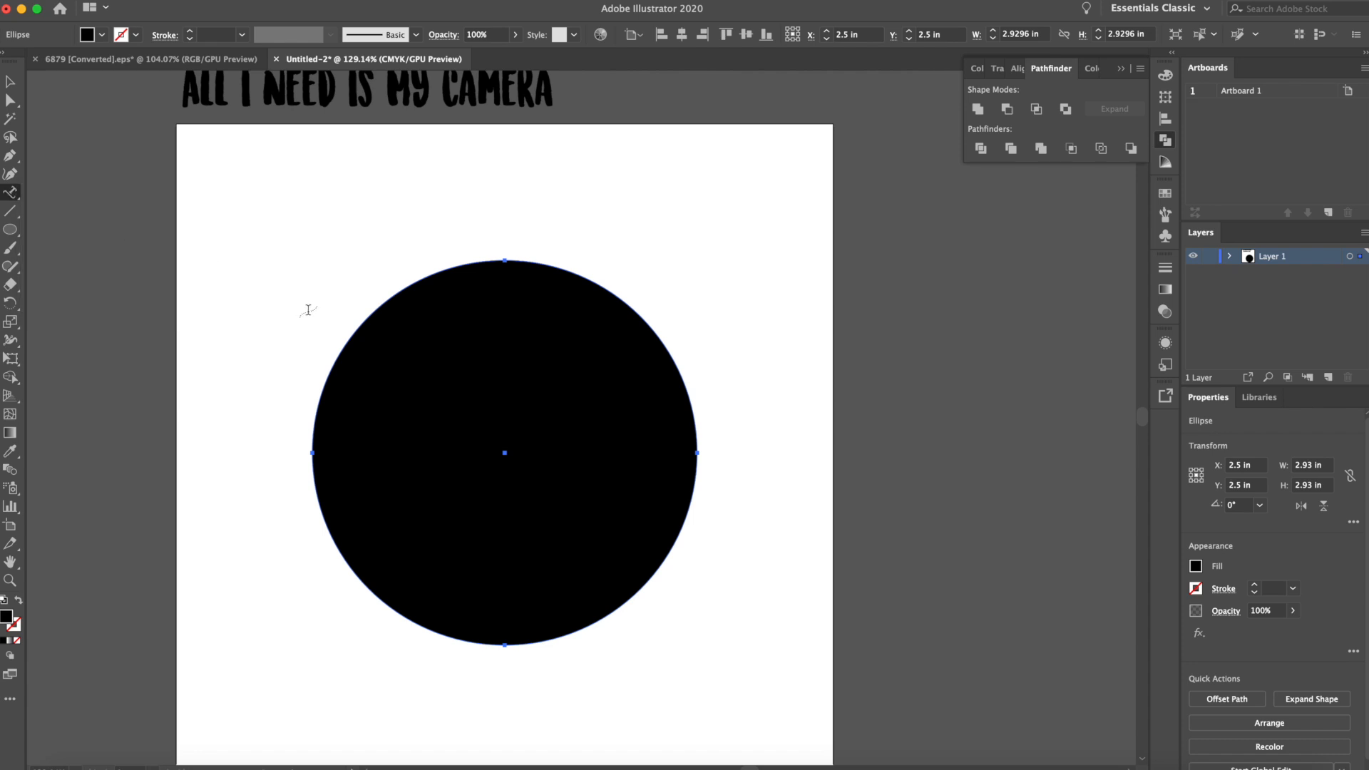
{"action": "mouse_move", "coordinate": [375, 279]}
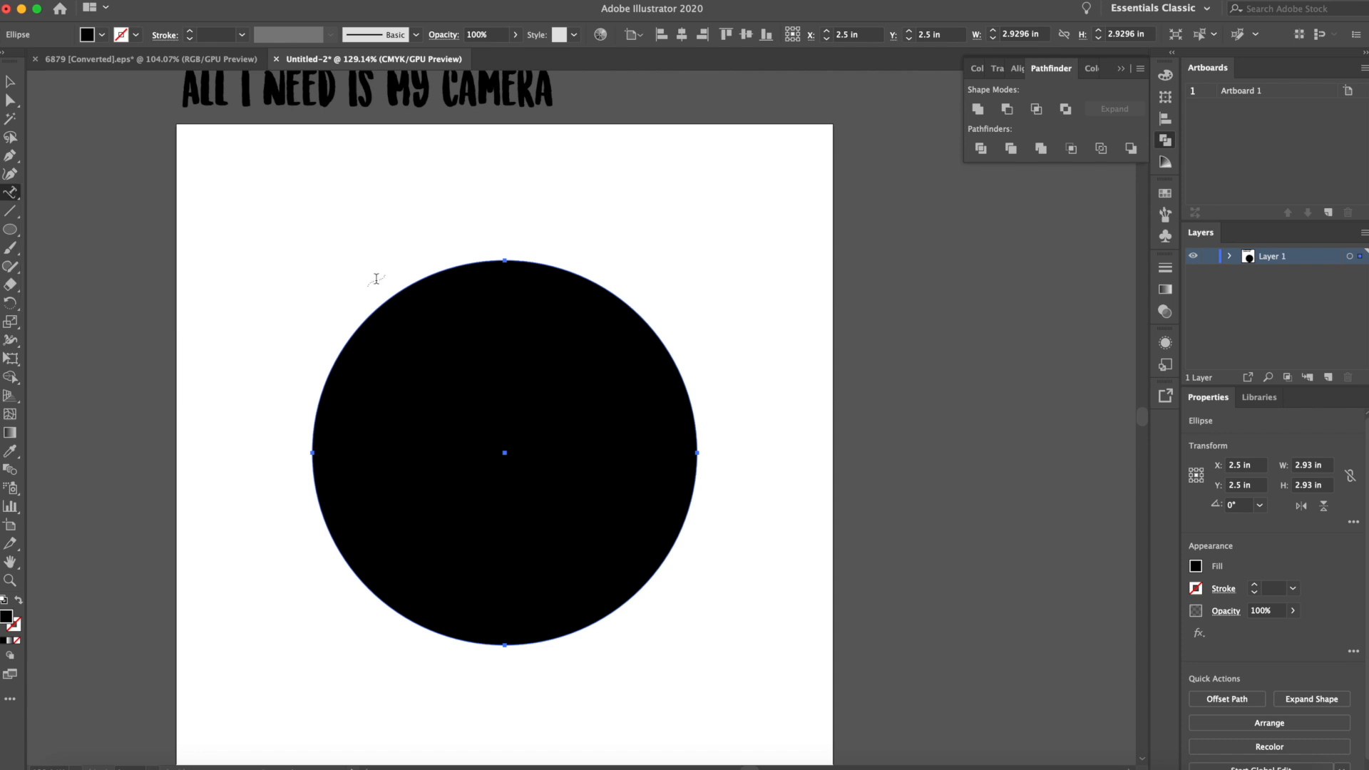
{"action": "mouse_move", "coordinate": [399, 281]}
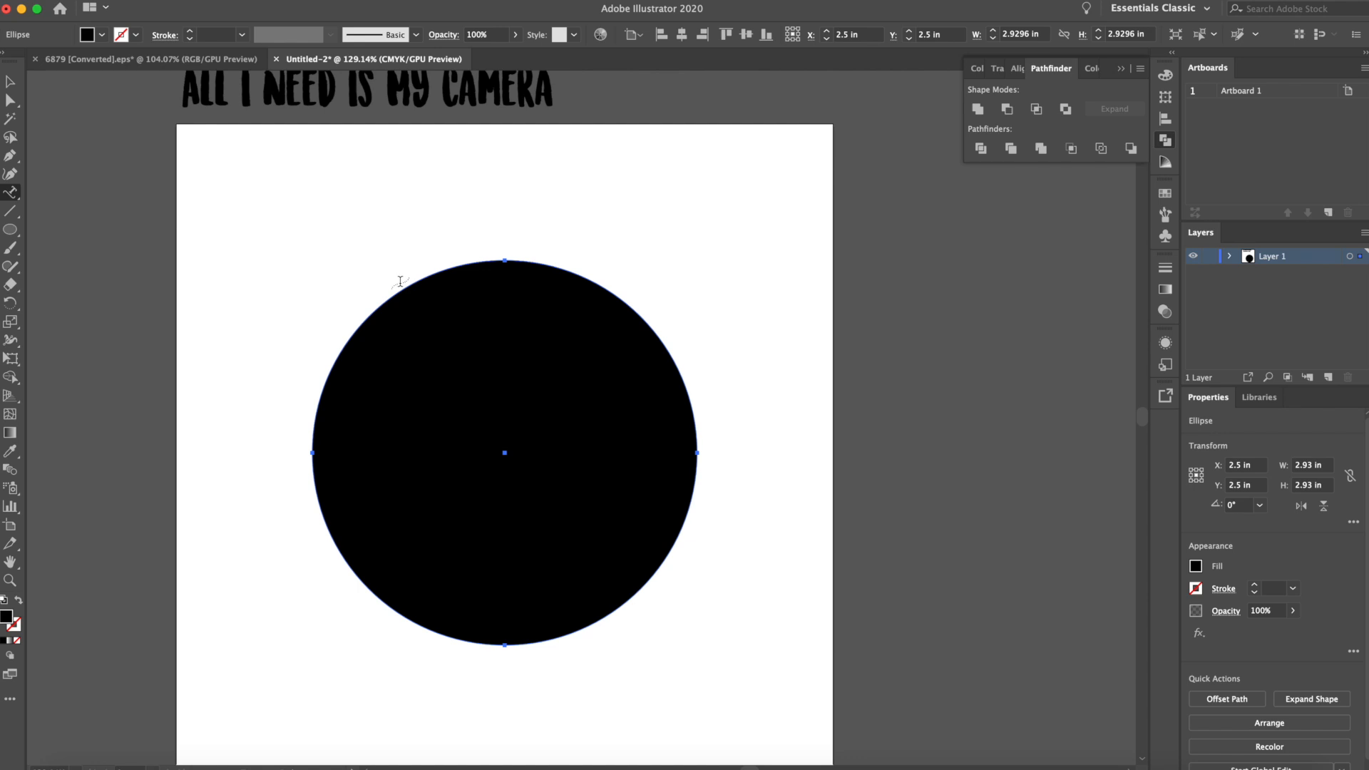
{"action": "mouse_move", "coordinate": [398, 285]}
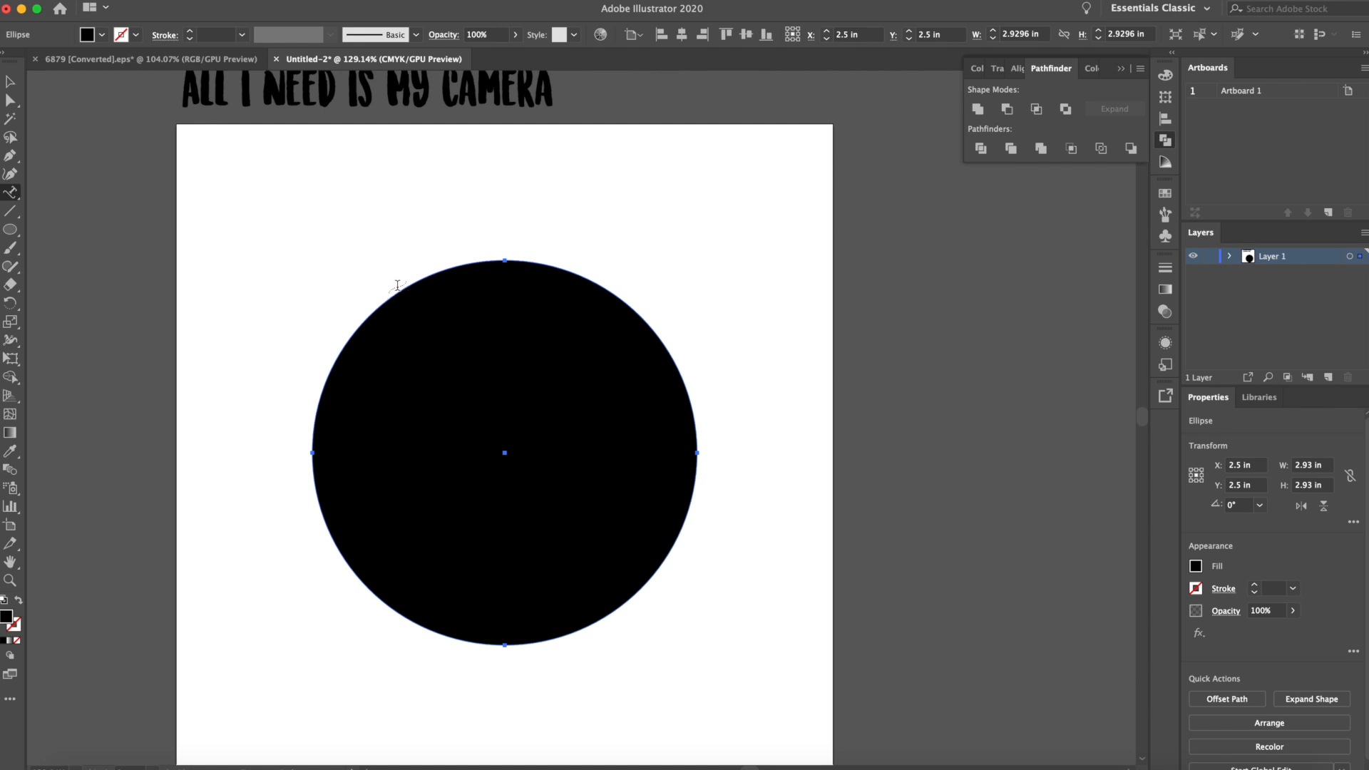
{"action": "mouse_move", "coordinate": [439, 260]}
{"action": "type", "text": "ALL"}
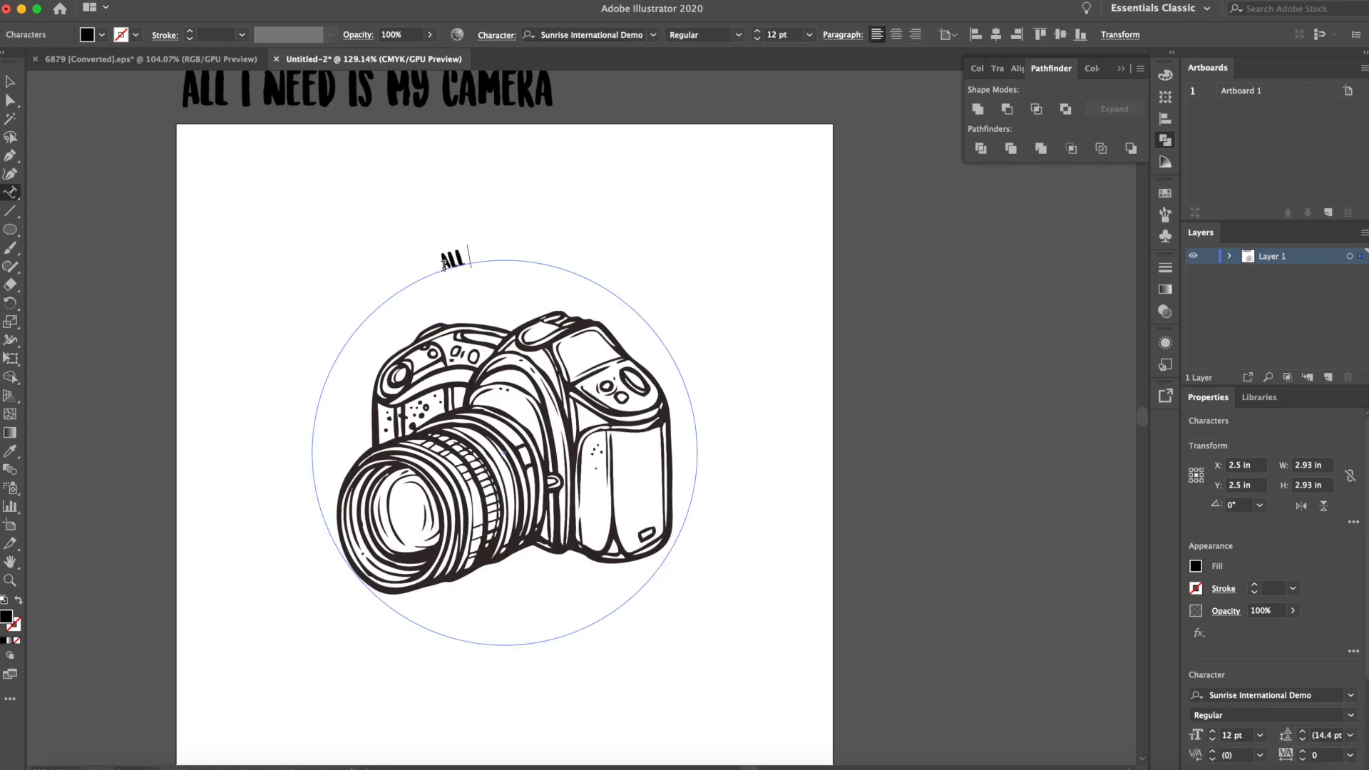
- Complete the path text as 'ALL I NEED IS MY' and set it to 50 pt
{"action": "type", "text": "I NEED IS MY"}
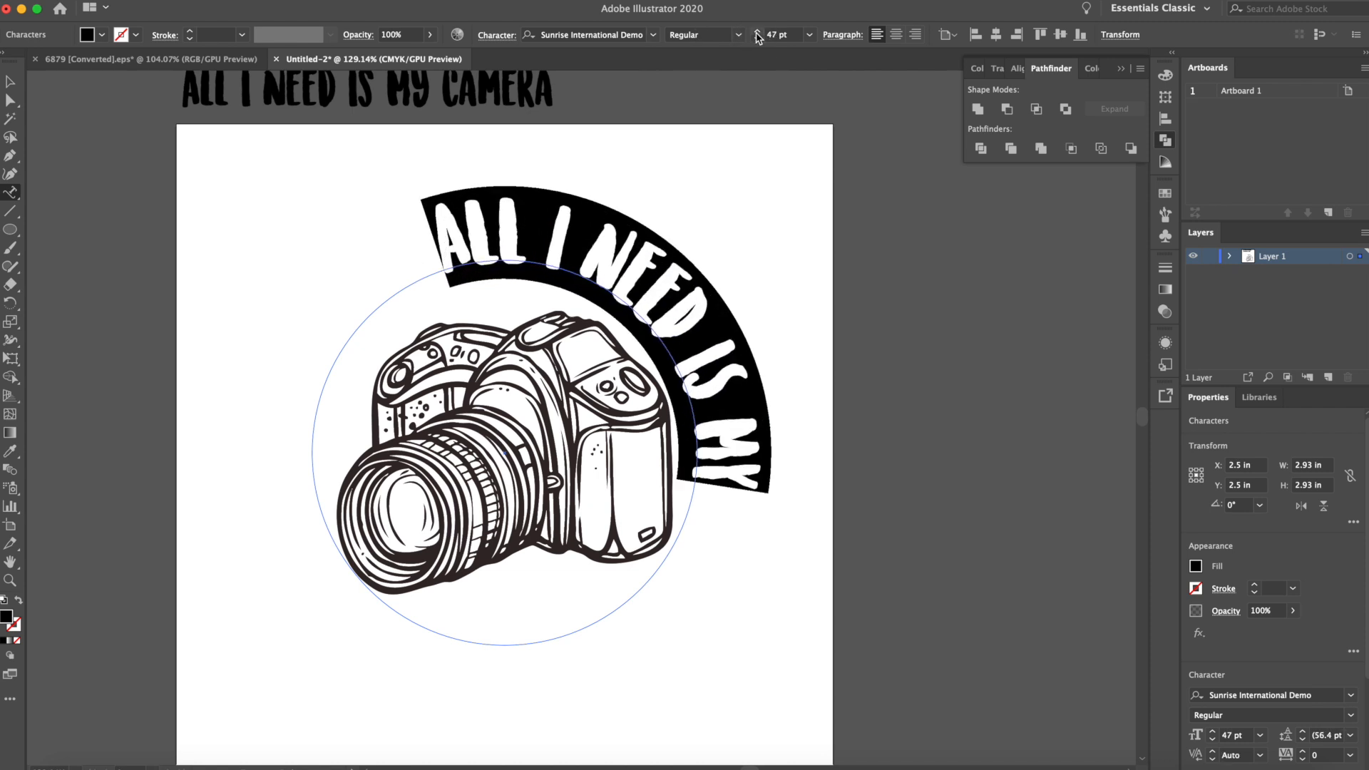
{"action": "type", "text": "50"}
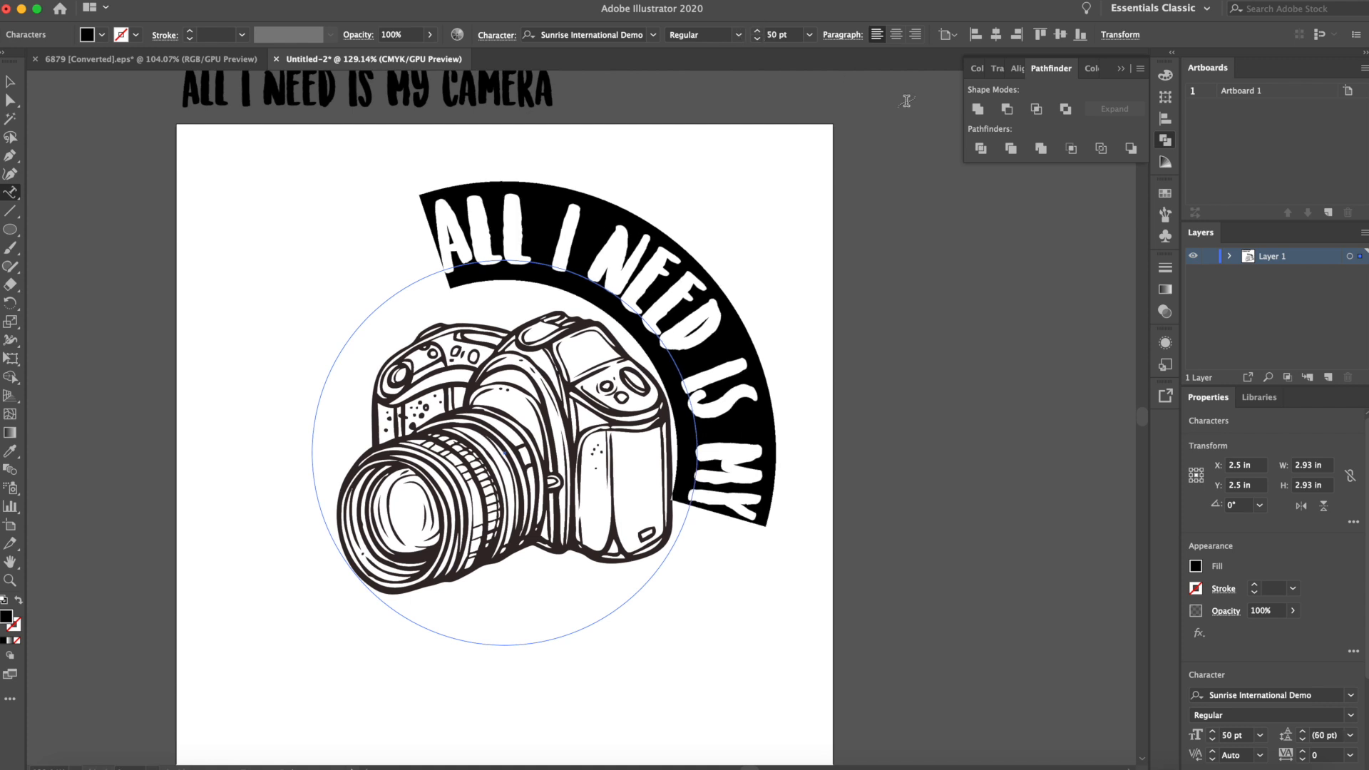
{"action": "left_click", "coordinate": [895, 34]}
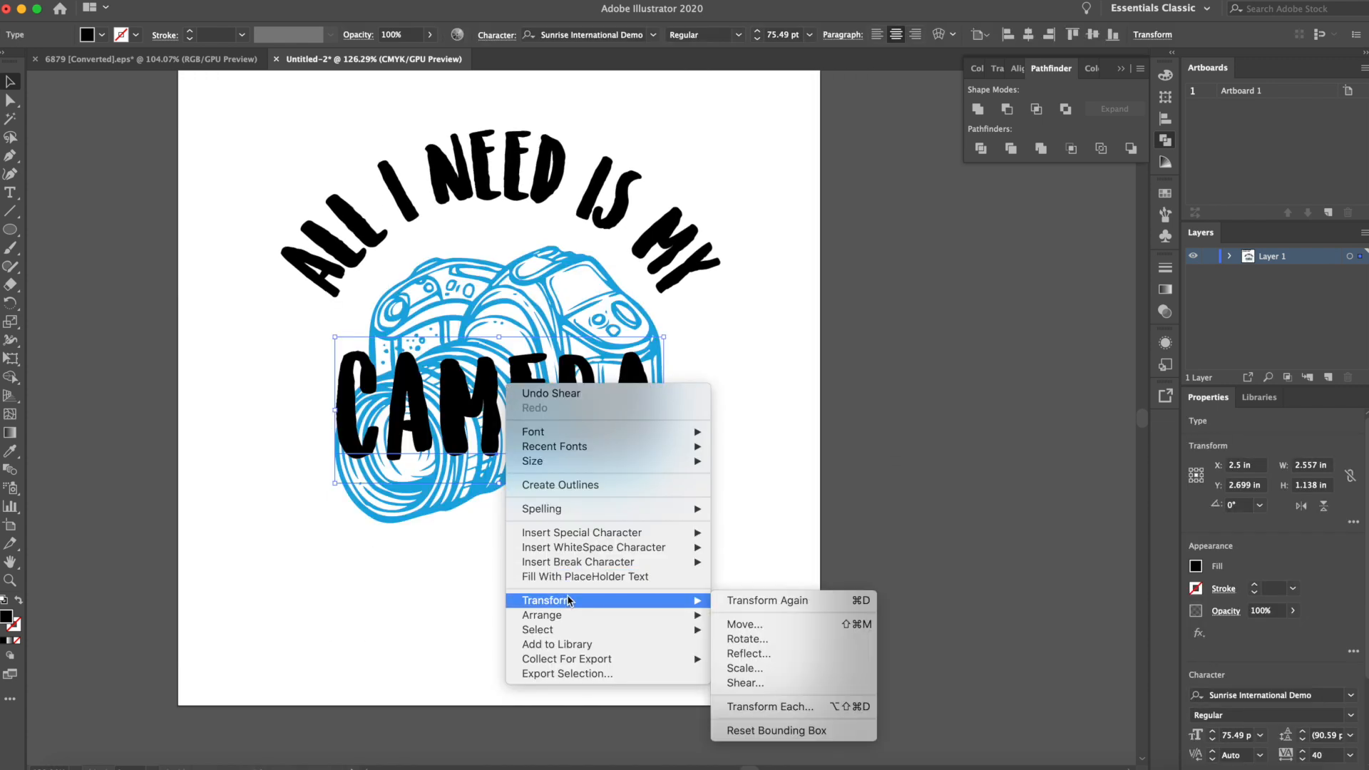
{"action": "left_click", "coordinate": [744, 683]}
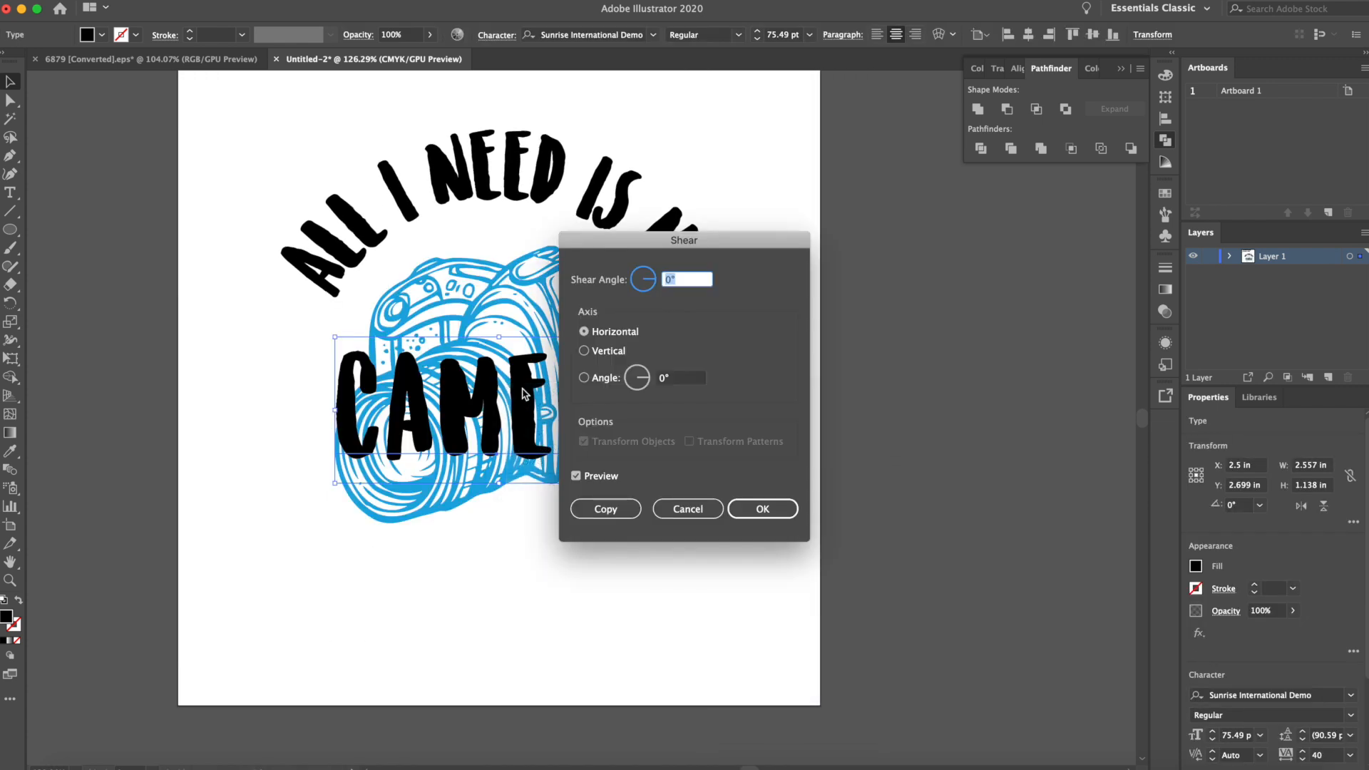
{"action": "left_click", "coordinate": [584, 351]}
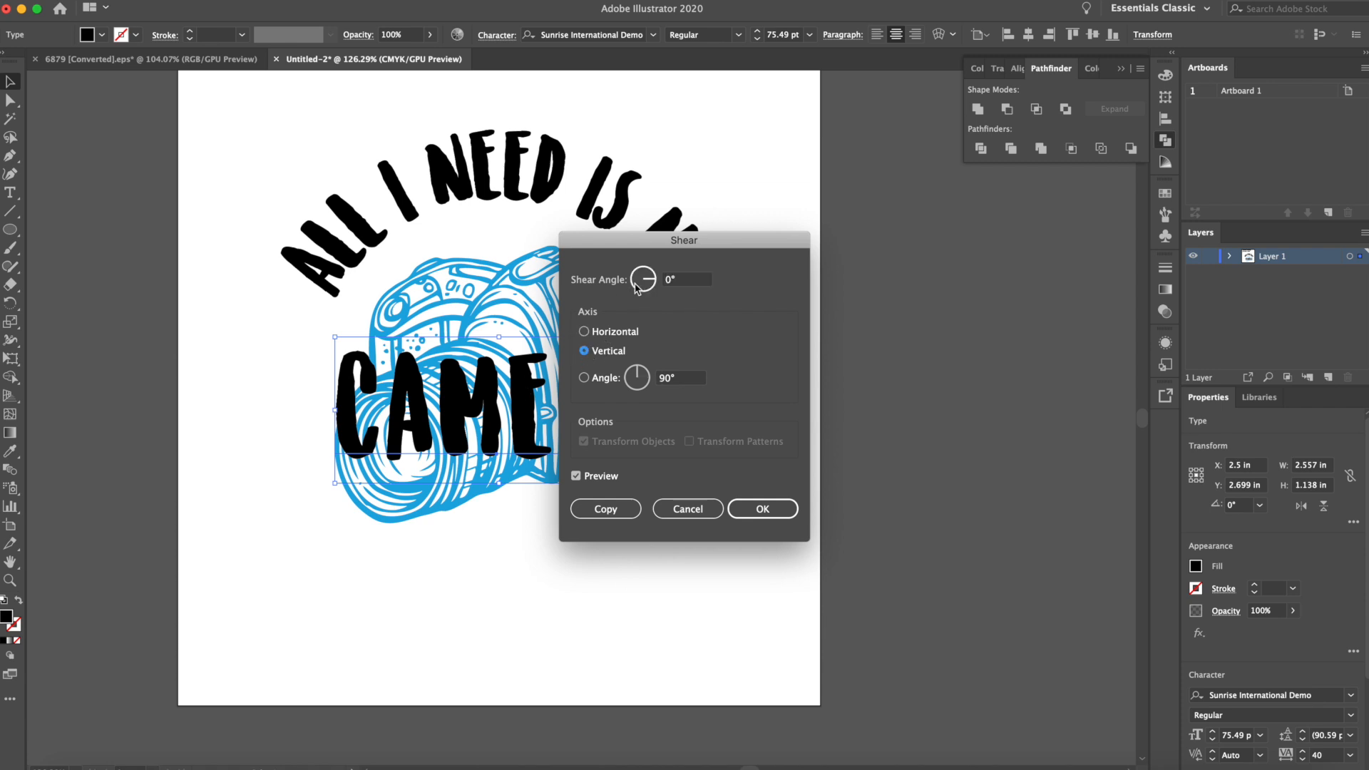
{"action": "mouse_move", "coordinate": [651, 284]}
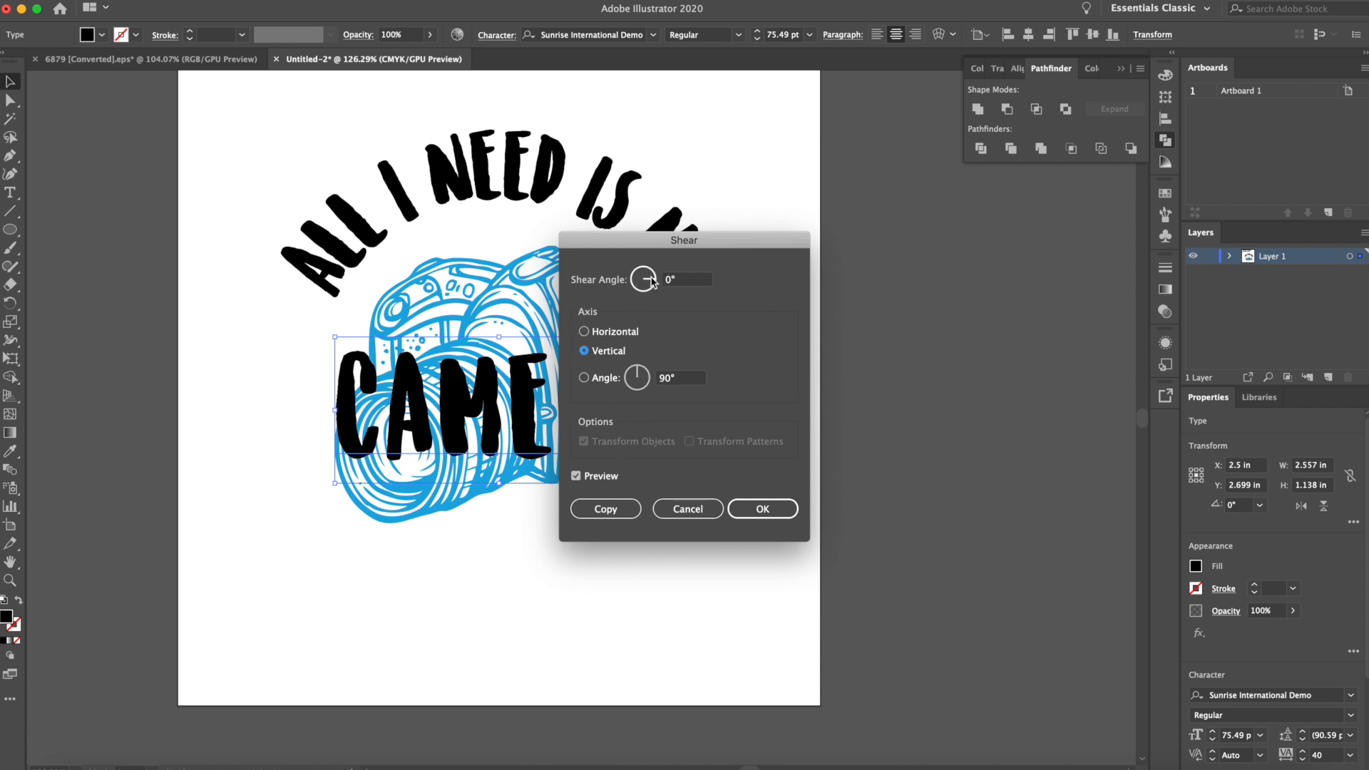
{"action": "left_click_drag", "start_coordinate": [646, 280], "coordinate": [650, 287]}
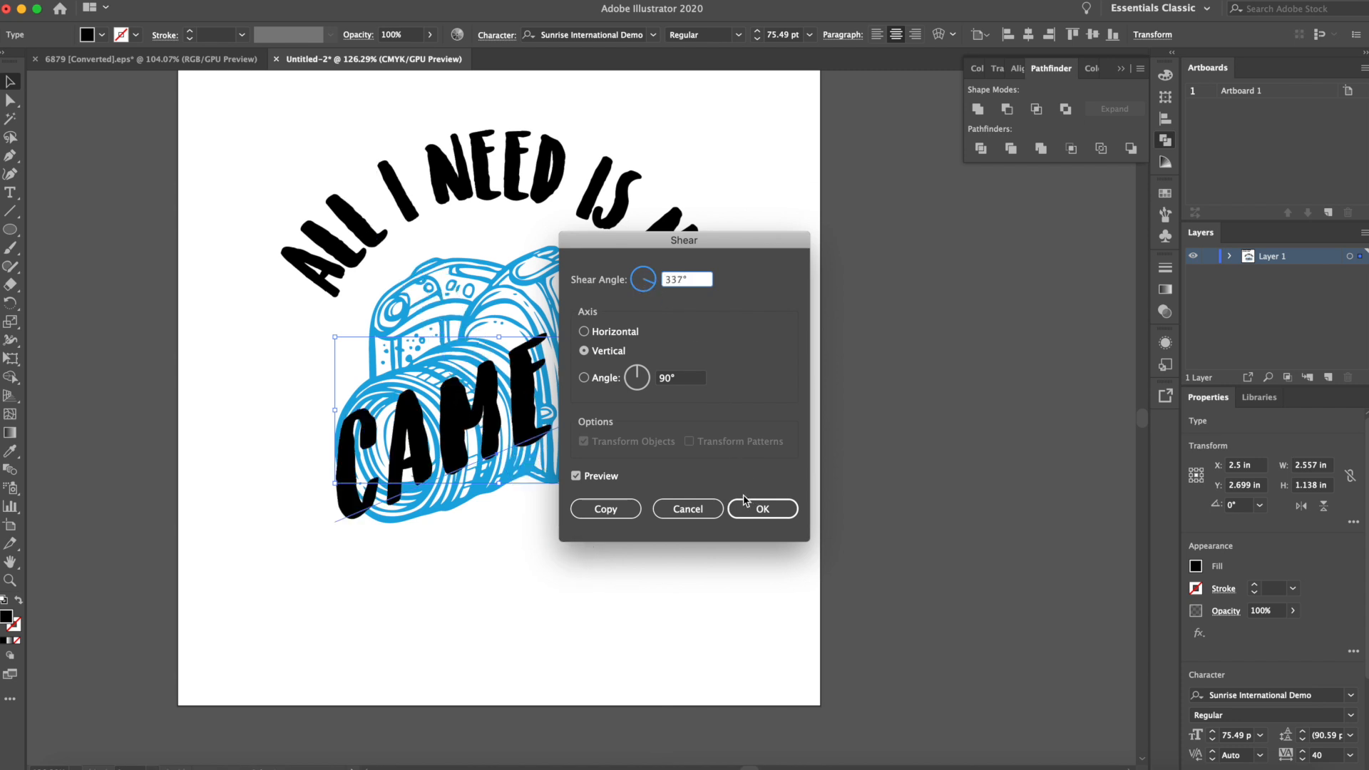
{"action": "left_click", "coordinate": [760, 507]}
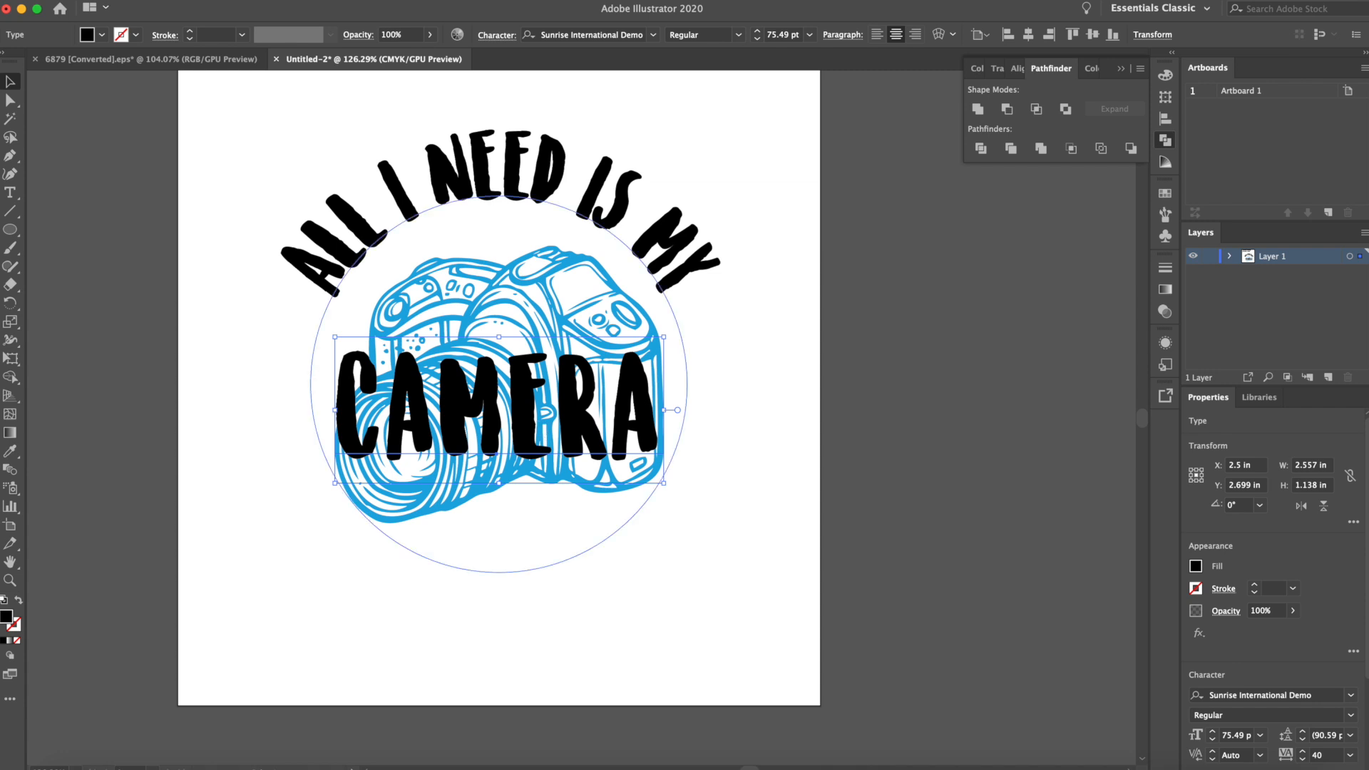
{"action": "left_click", "coordinate": [331, 212]}
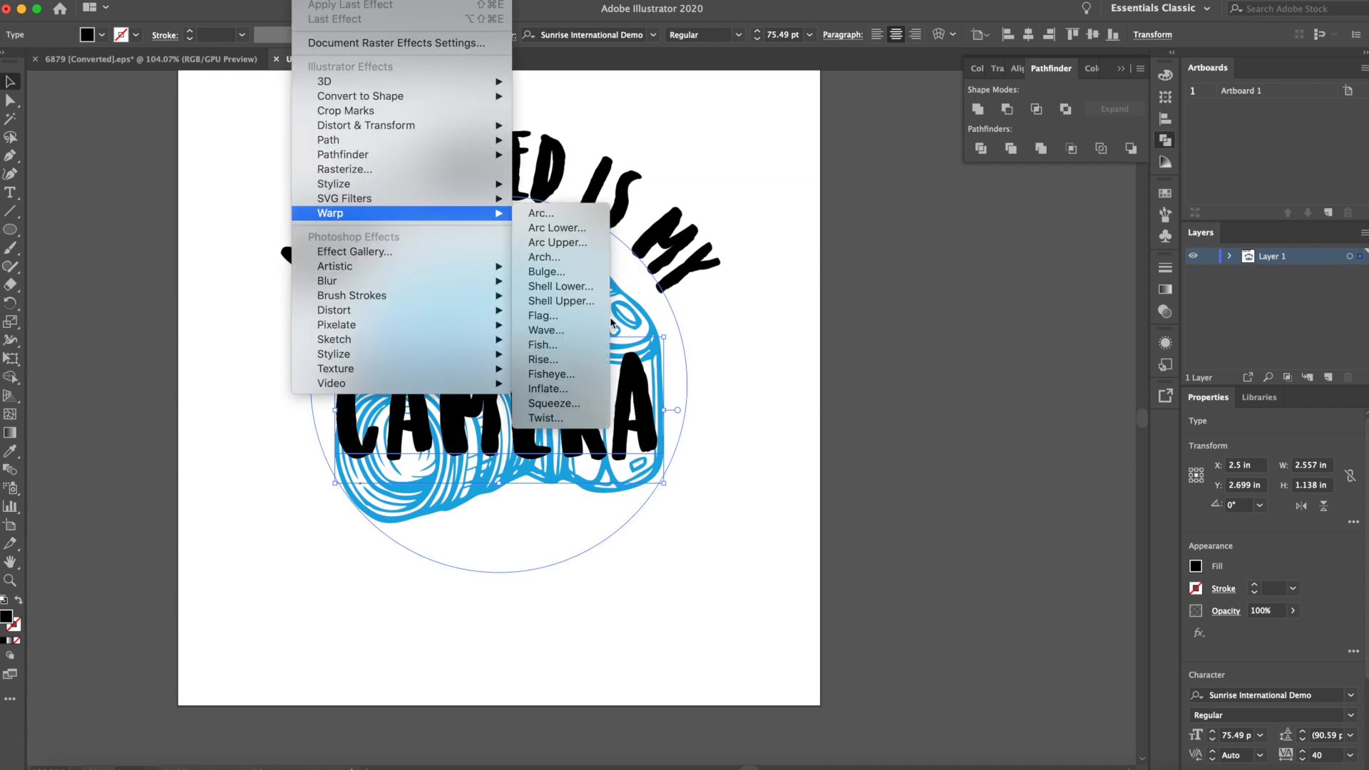
- Apply an Arc Lower warp to the CAMERA text
{"action": "left_click", "coordinate": [542, 315]}
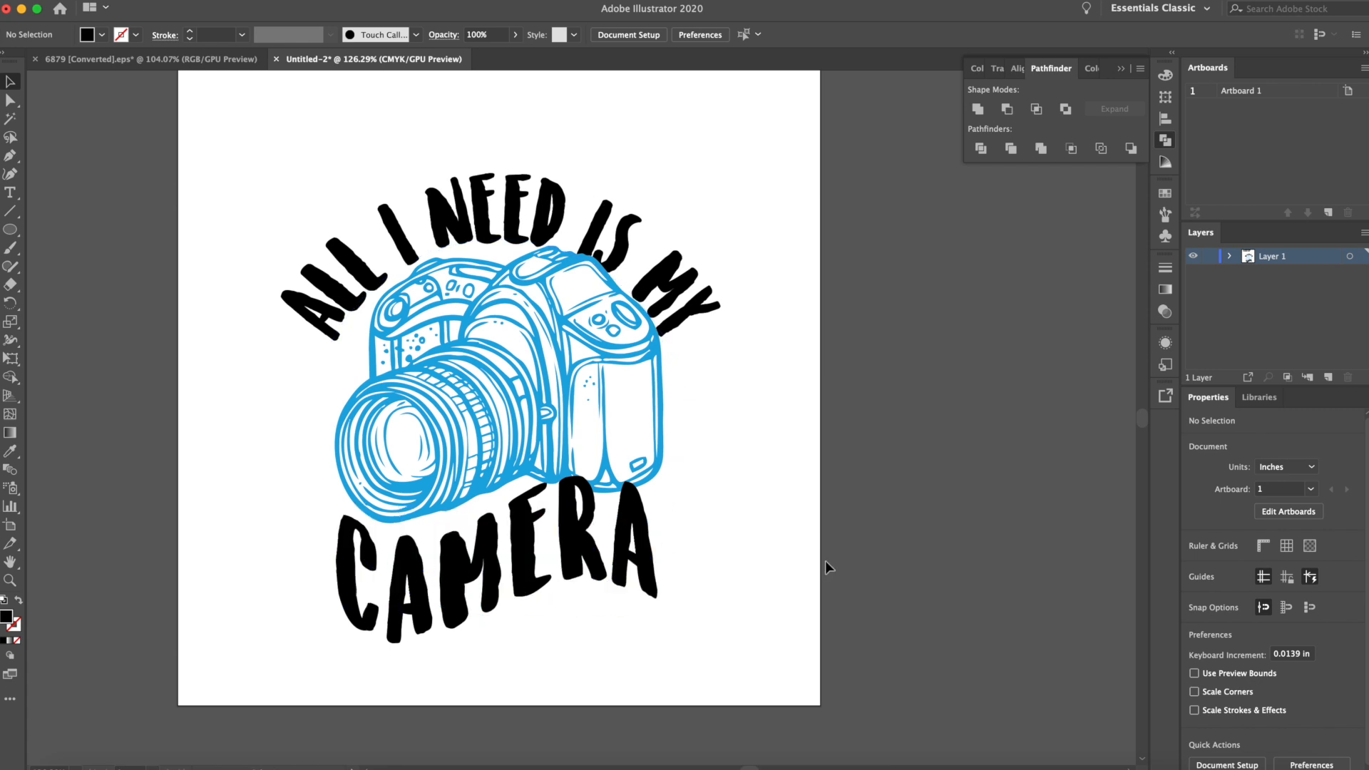
{"action": "mouse_move", "coordinate": [675, 449]}
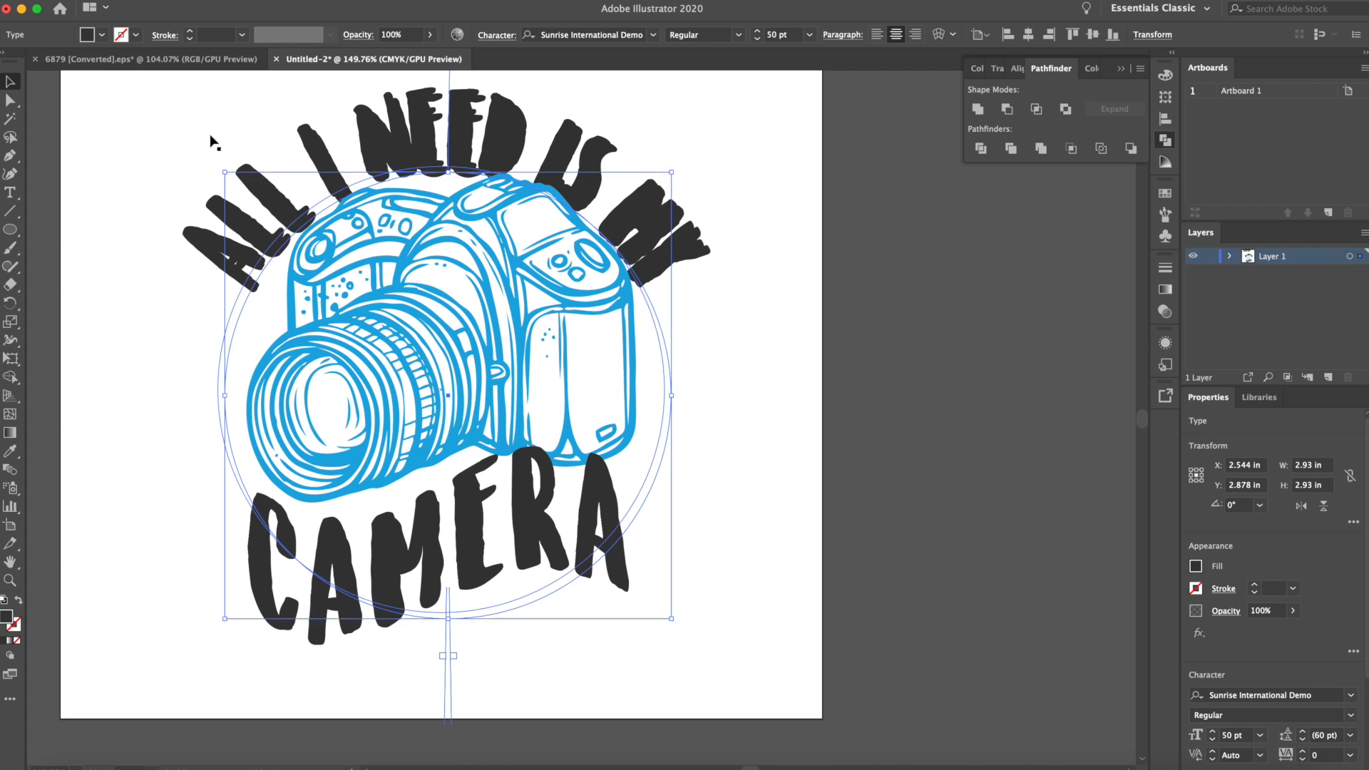
- Paste a cyan copy behind the arched text, then select the CAMERA group
{"action": "left_click", "coordinate": [100, 73]}
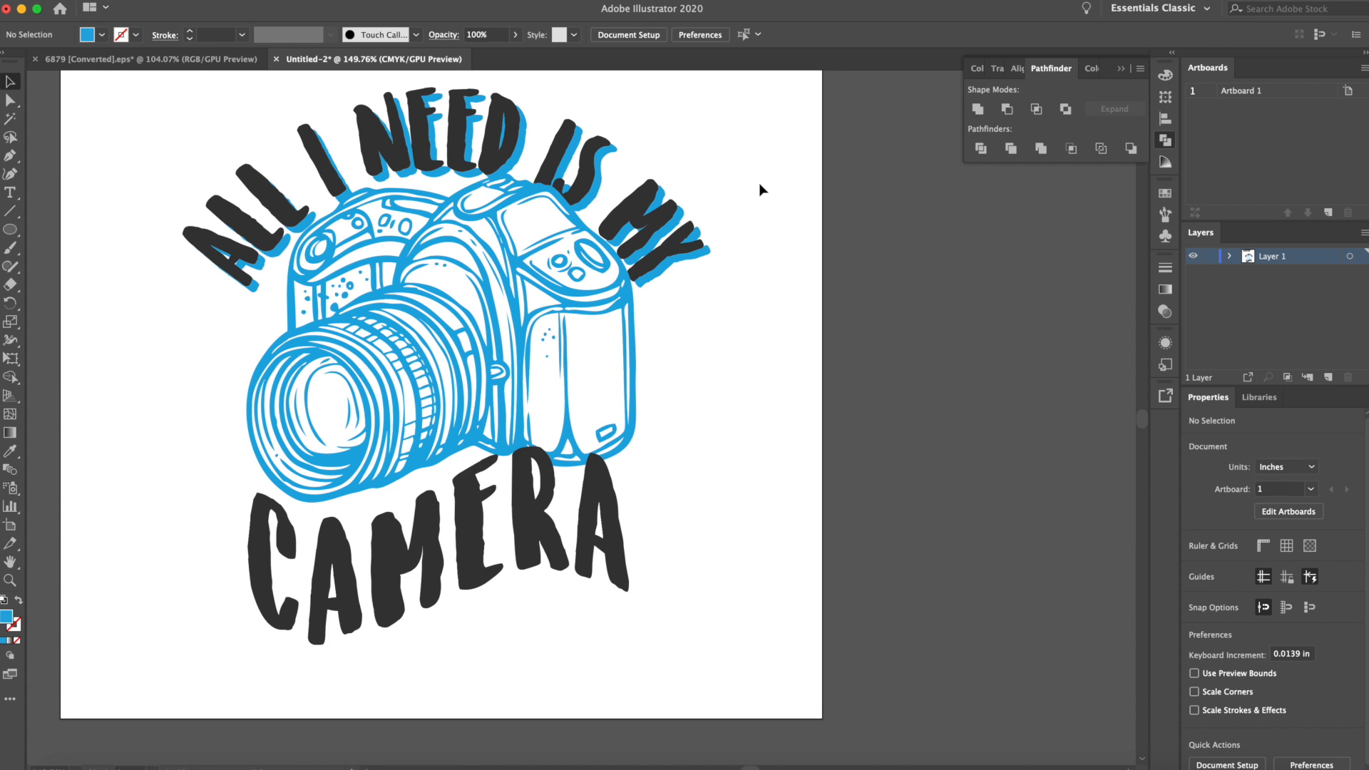
{"action": "left_click", "coordinate": [523, 589]}
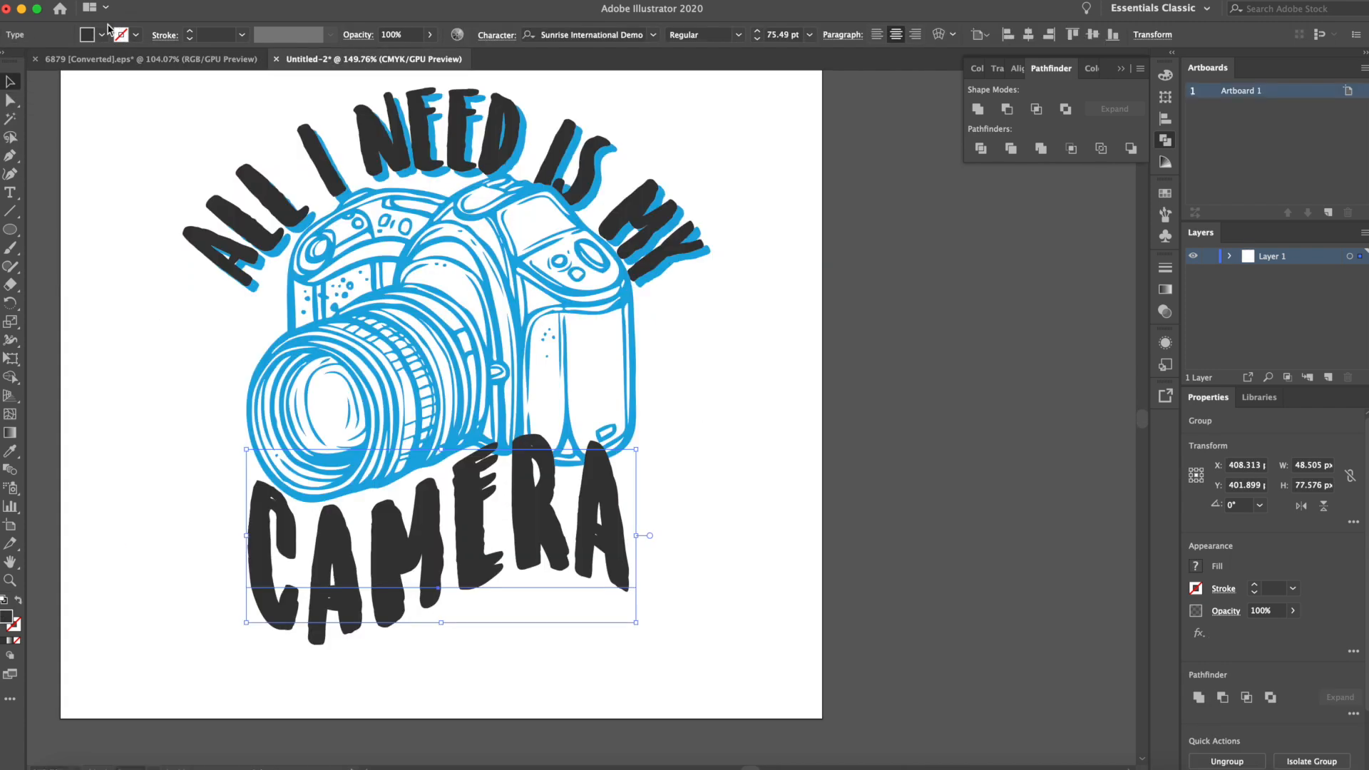
{"action": "left_click", "coordinate": [83, 33]}
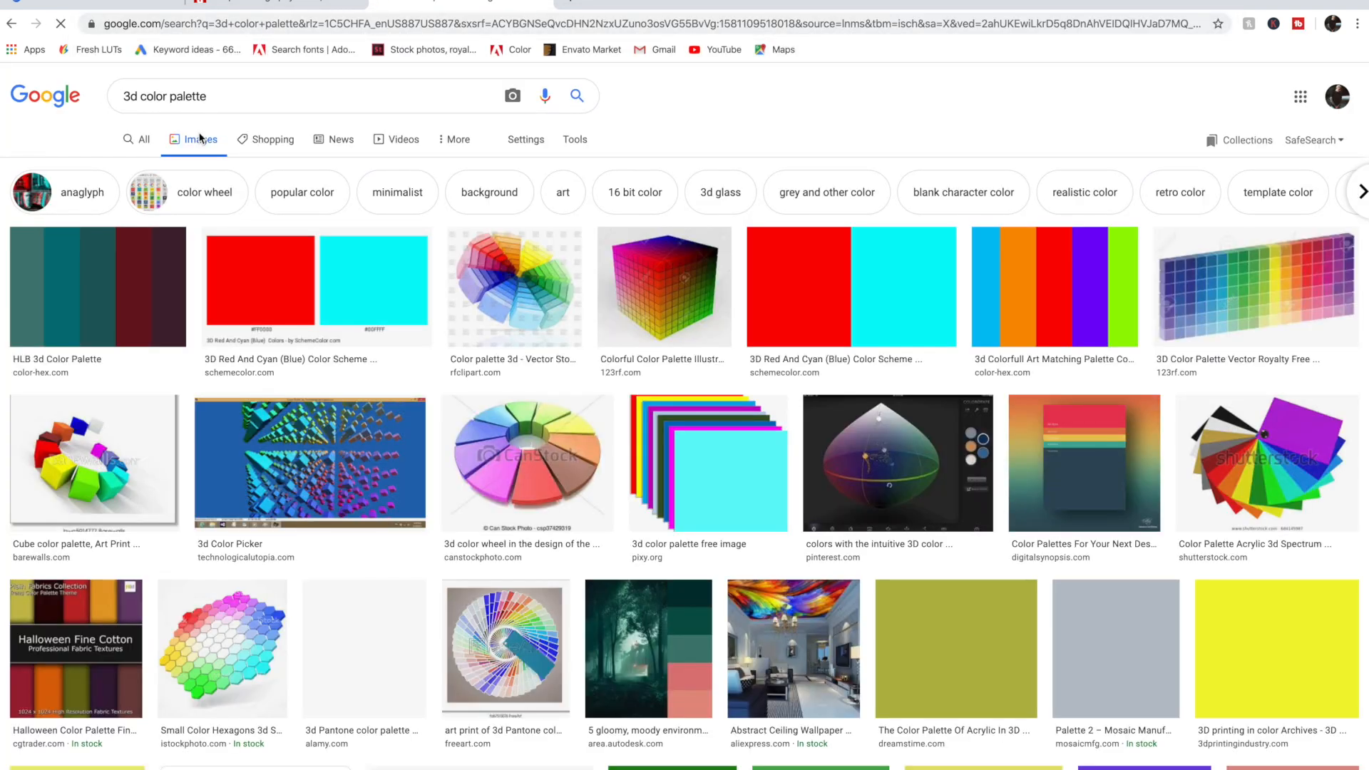
- Open a red and cyan '3d color palette' result in Google Images
{"action": "left_click", "coordinate": [317, 288]}
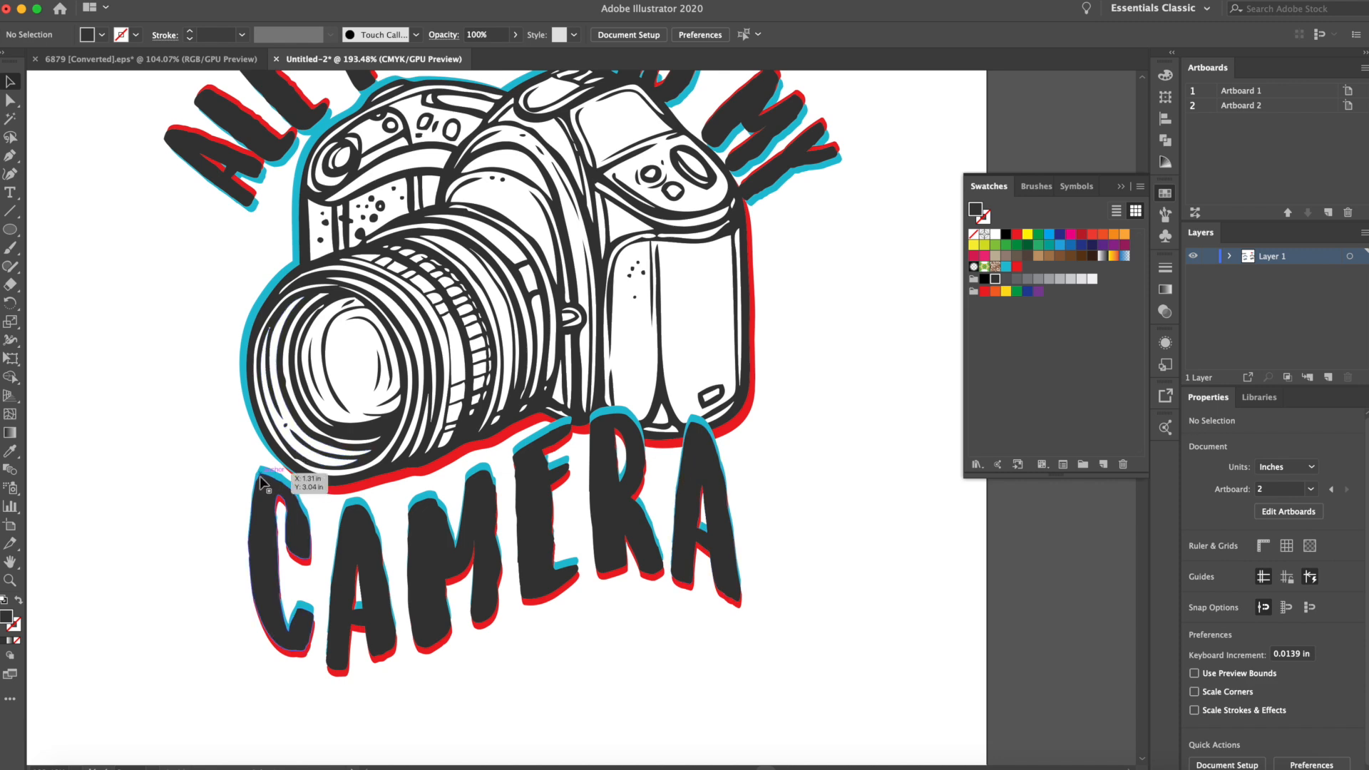
{"action": "mouse_move", "coordinate": [259, 584]}
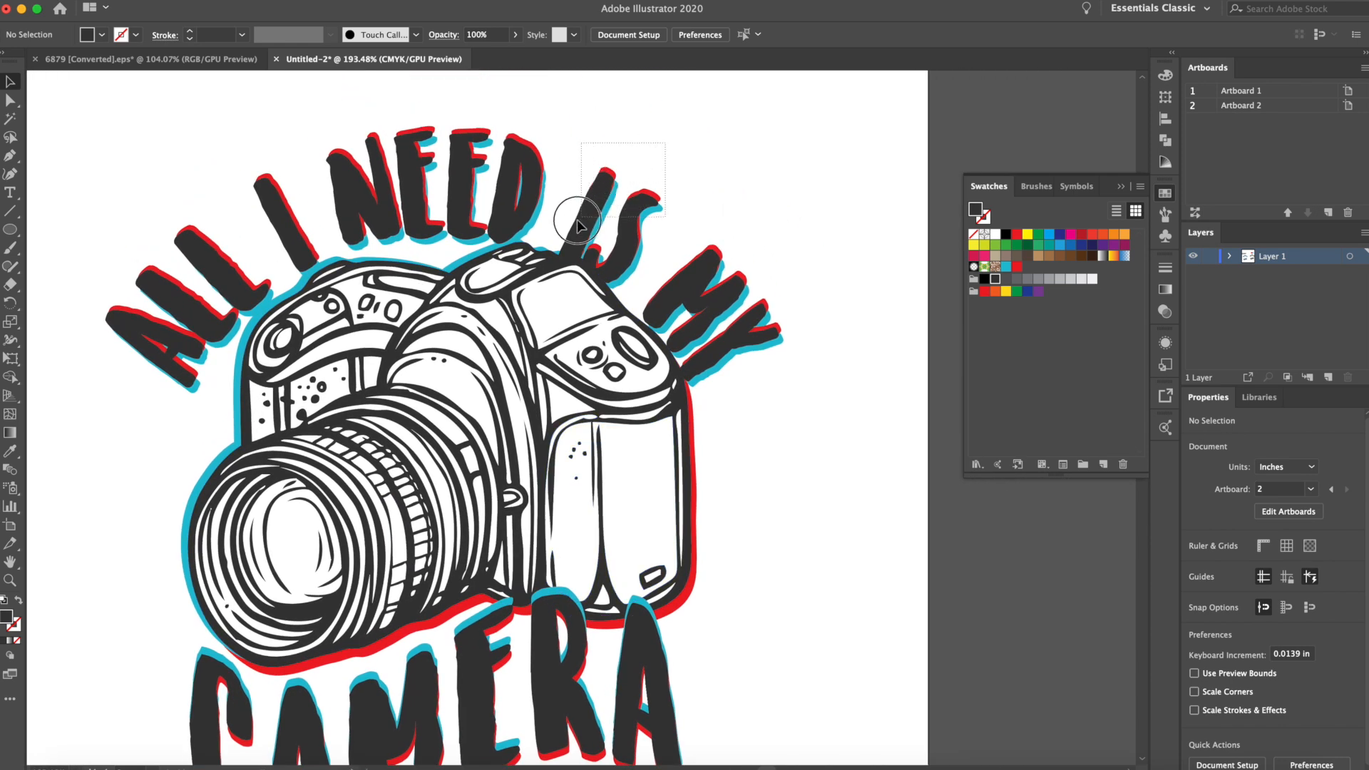
- Select the arched 'ALL I NEED IS MY' group on Artboard 2
{"action": "left_click", "coordinate": [582, 216]}
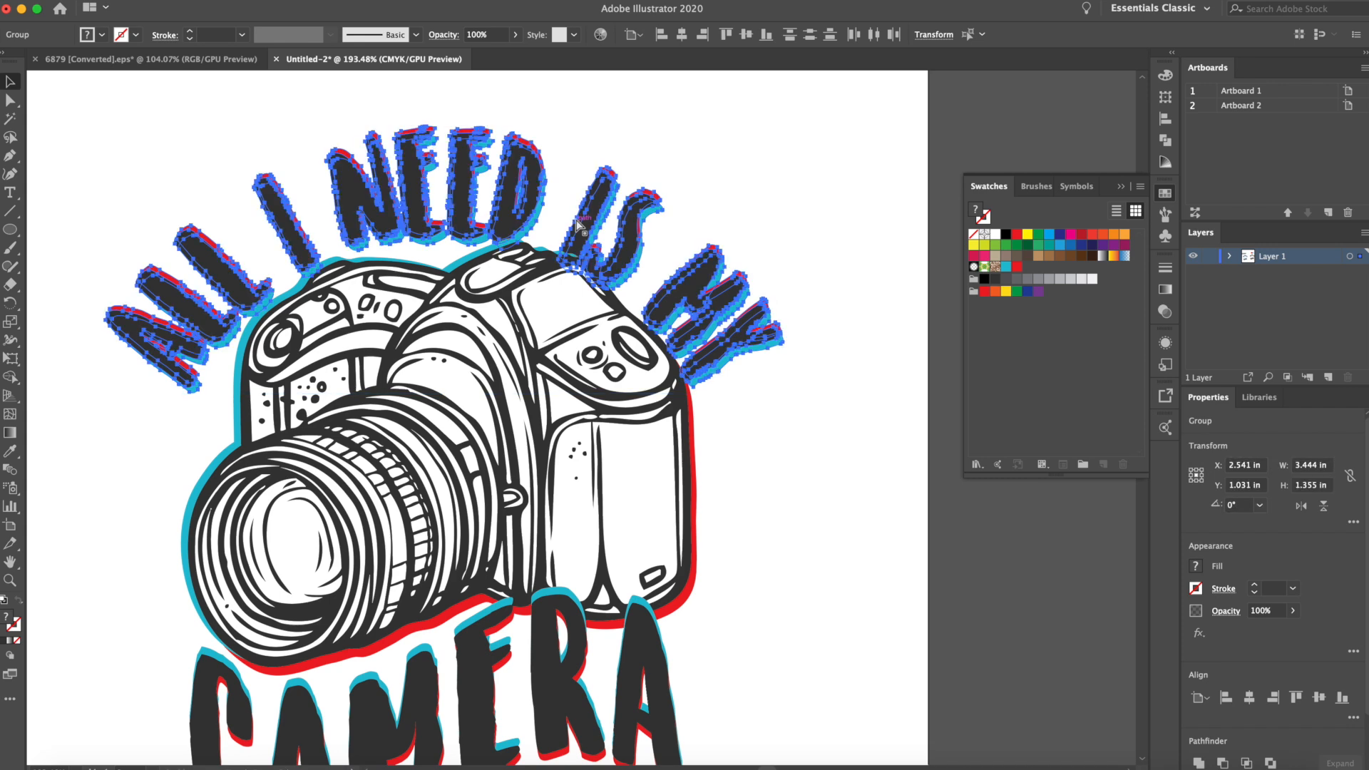